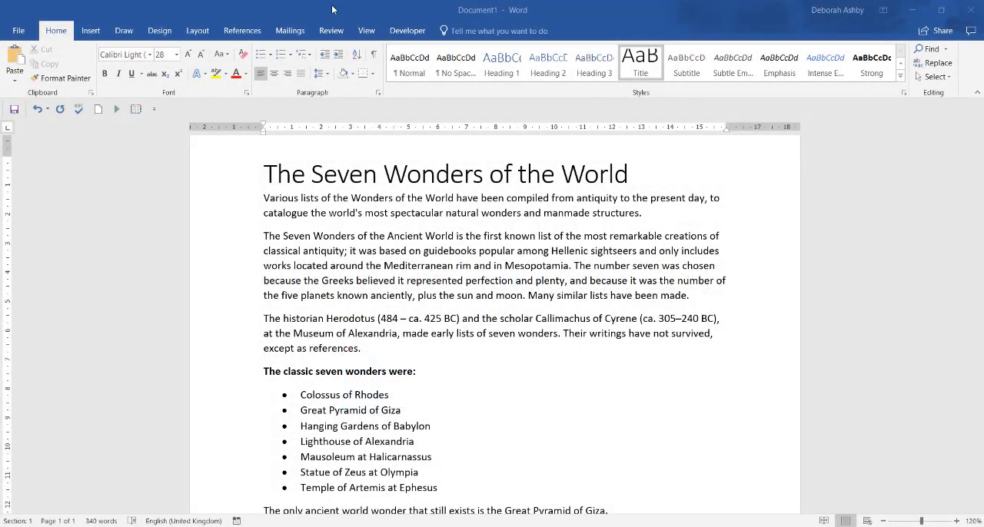
Step: Translate the document from Auto-detect into French with the Translator pane
left_click(331, 30)
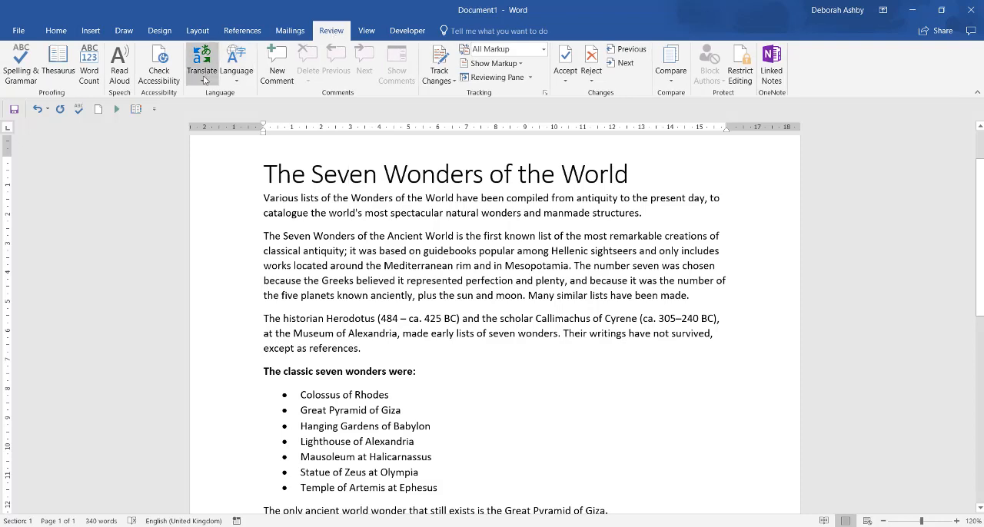
left_click(201, 66)
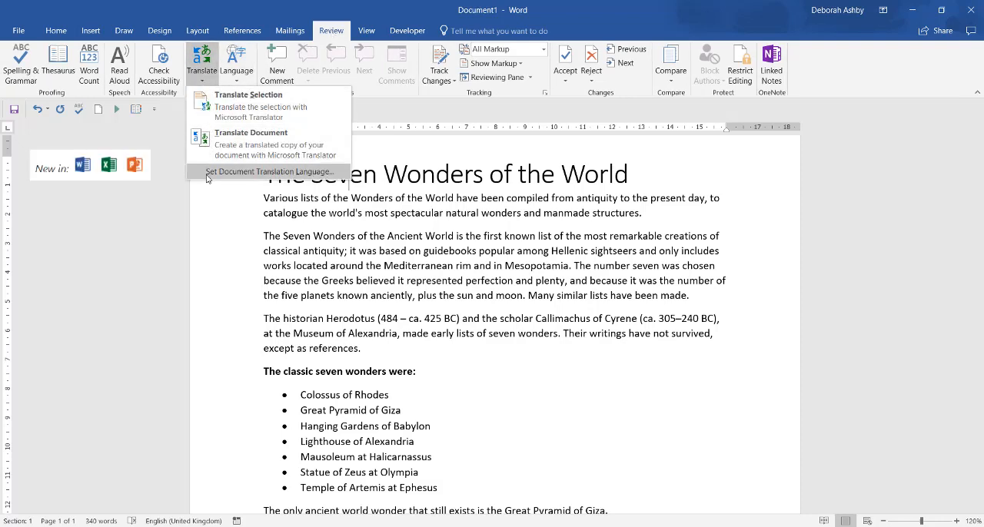
mouse_move(270, 171)
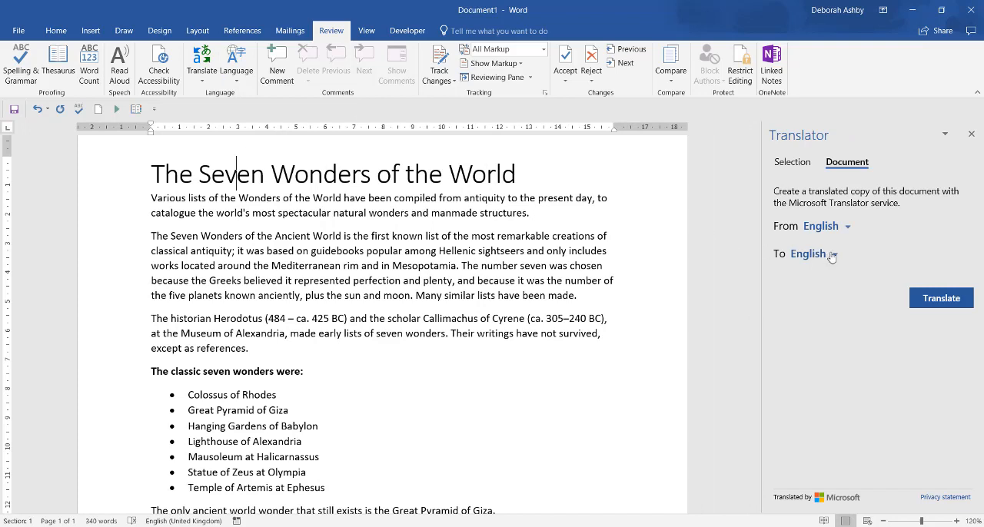
left_click(831, 254)
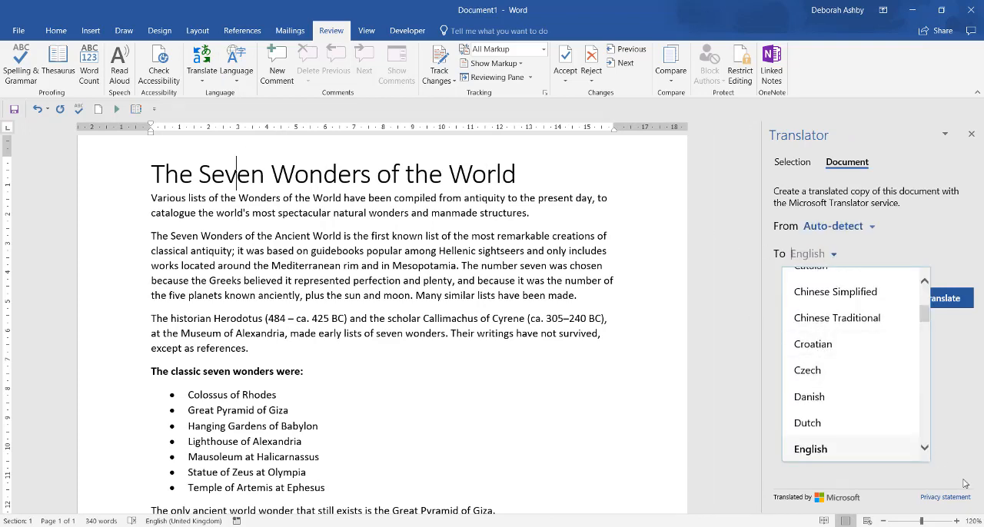
scroll("down", 3)
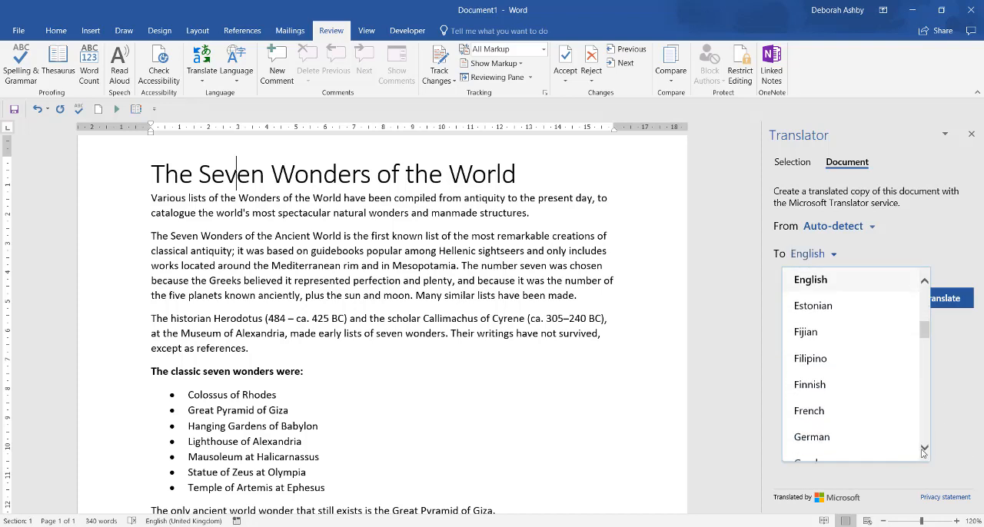
left_click(809, 410)
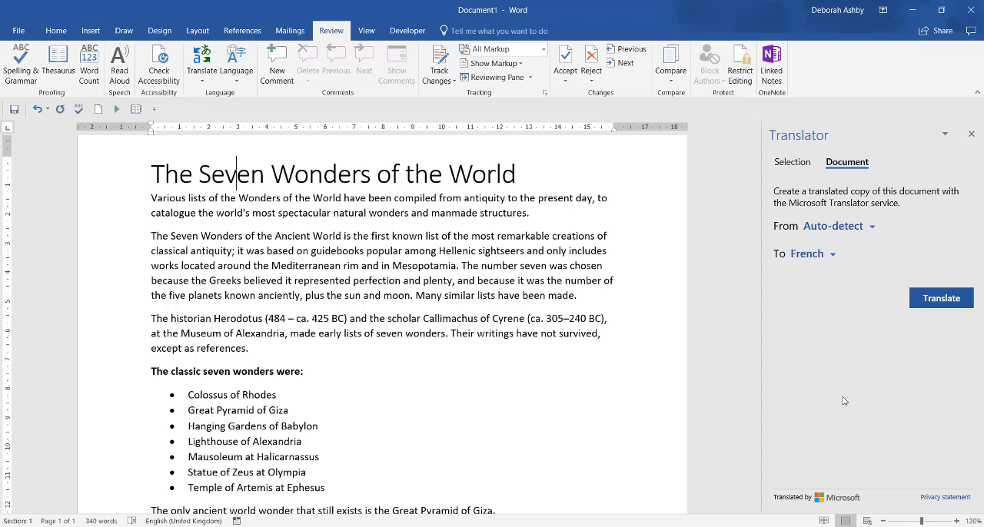
left_click(941, 298)
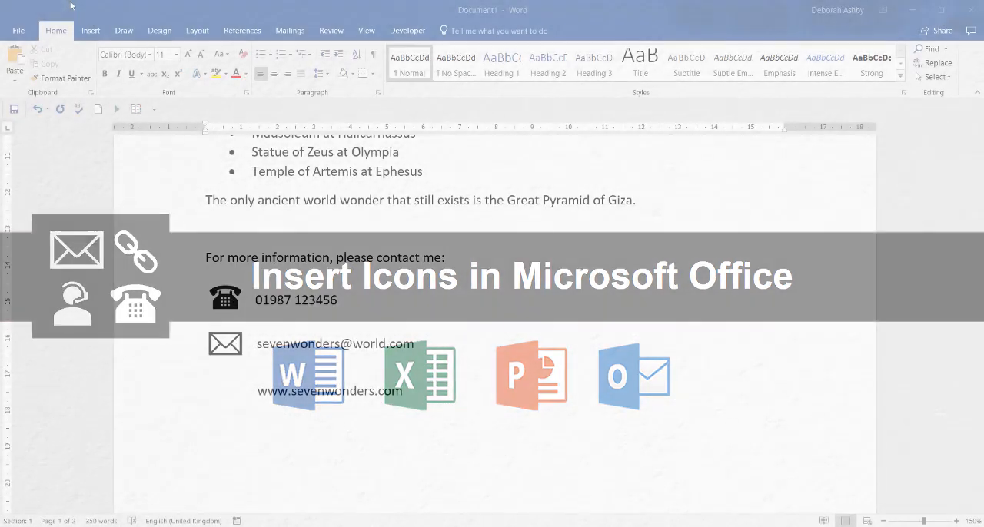
Step: Insert the network-nodes icon from the Communication icon category
left_click(91, 30)
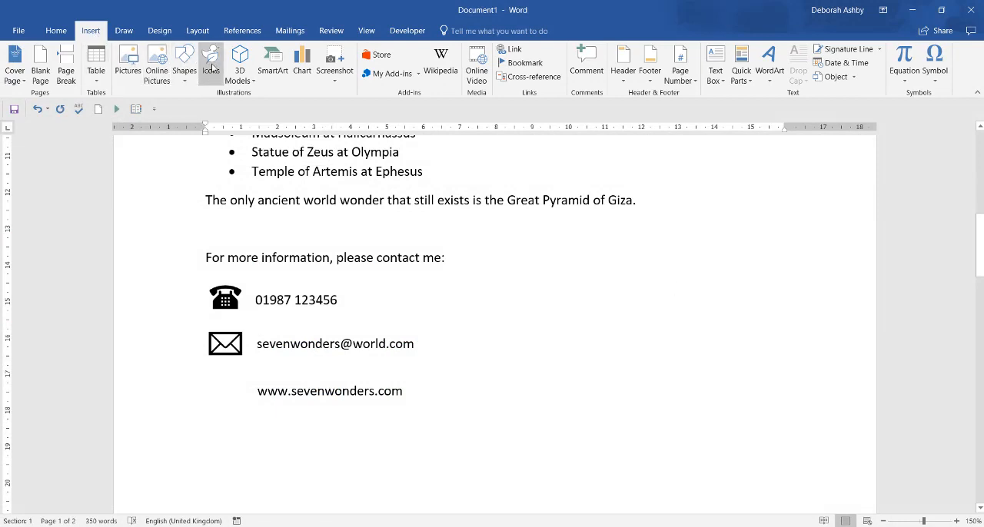
left_click(211, 66)
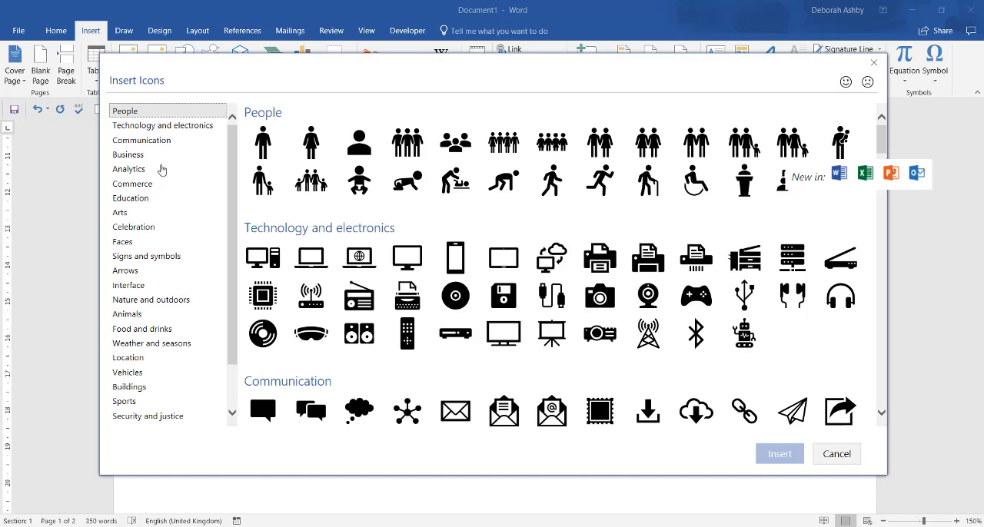
scroll("down", 3)
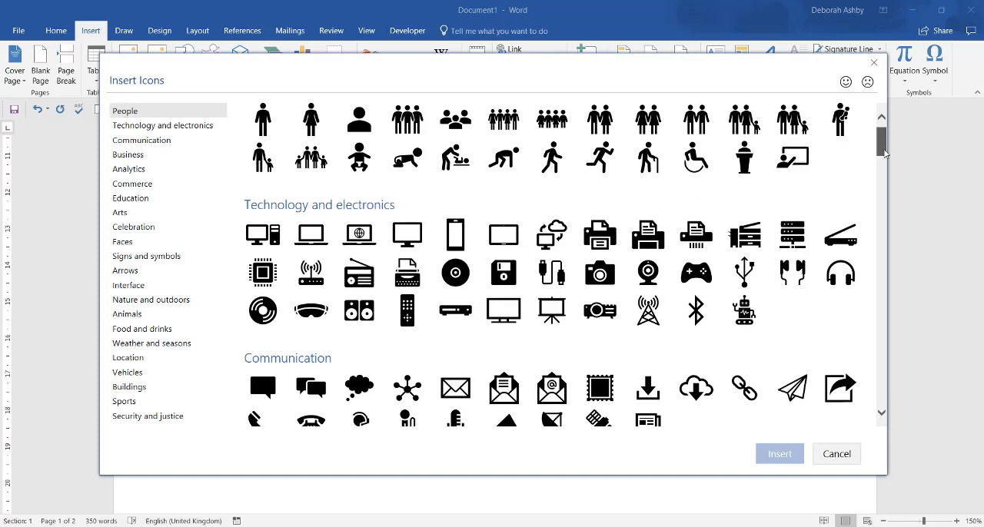
scroll("down", 3)
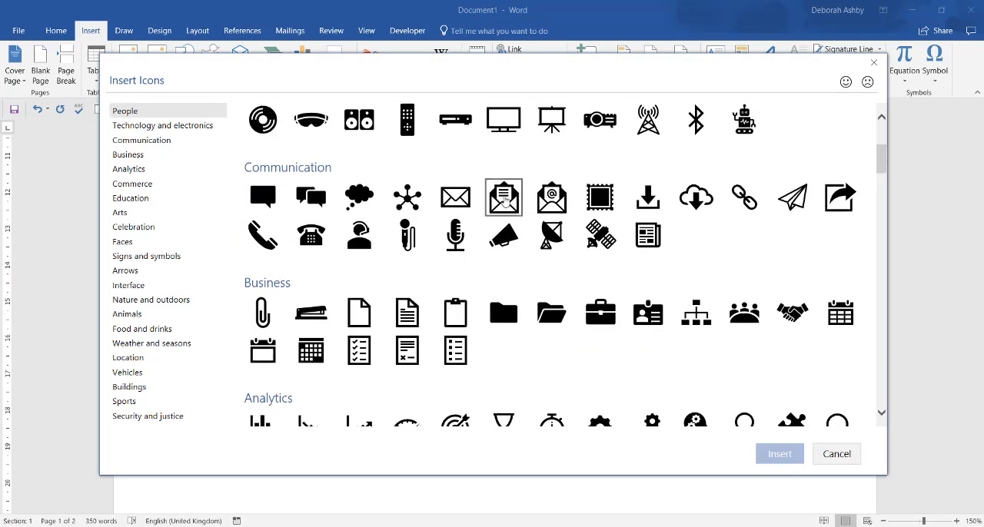
left_click(407, 197)
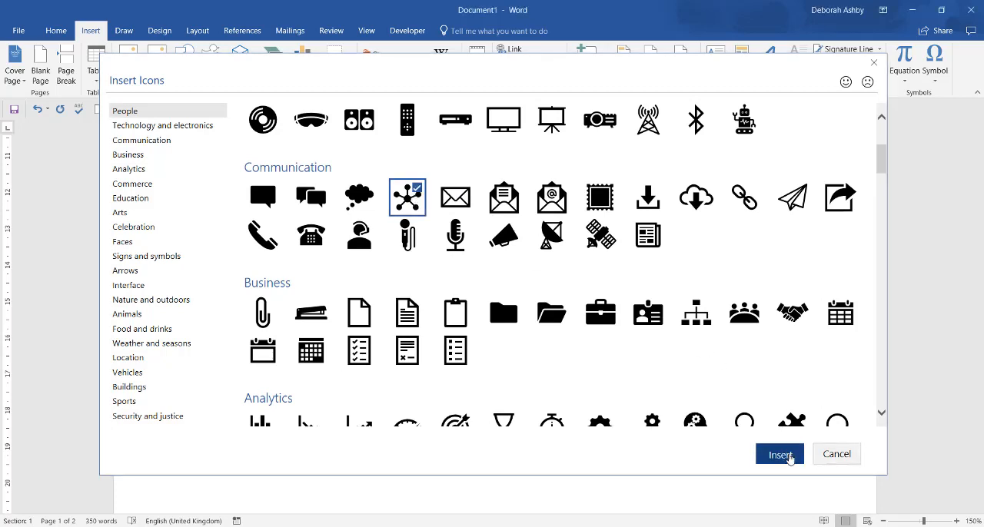
left_click(779, 455)
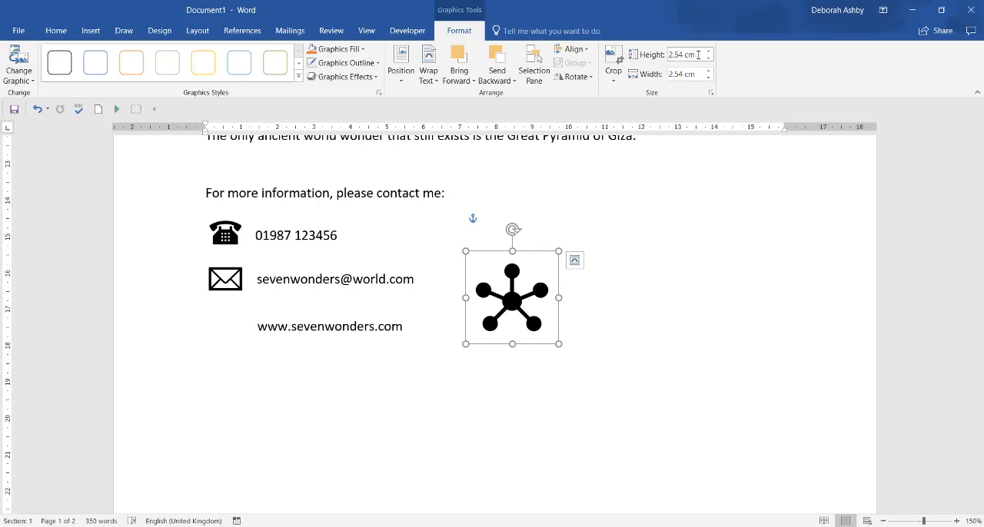
Step: Set the network icon's height to 1.1 cm and drag it beside the website address
triple_click(682, 54)
type("1.1")
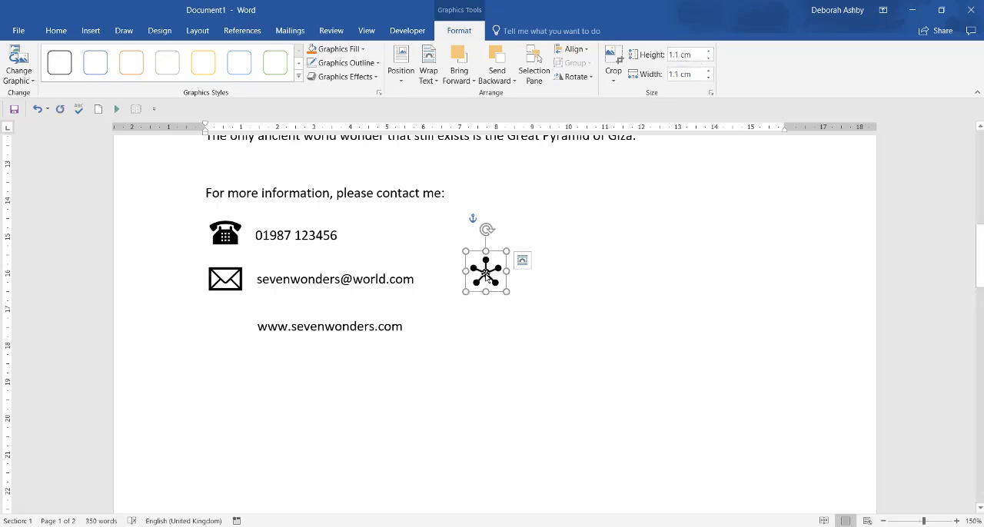
left_click_drag(486, 270, 226, 325)
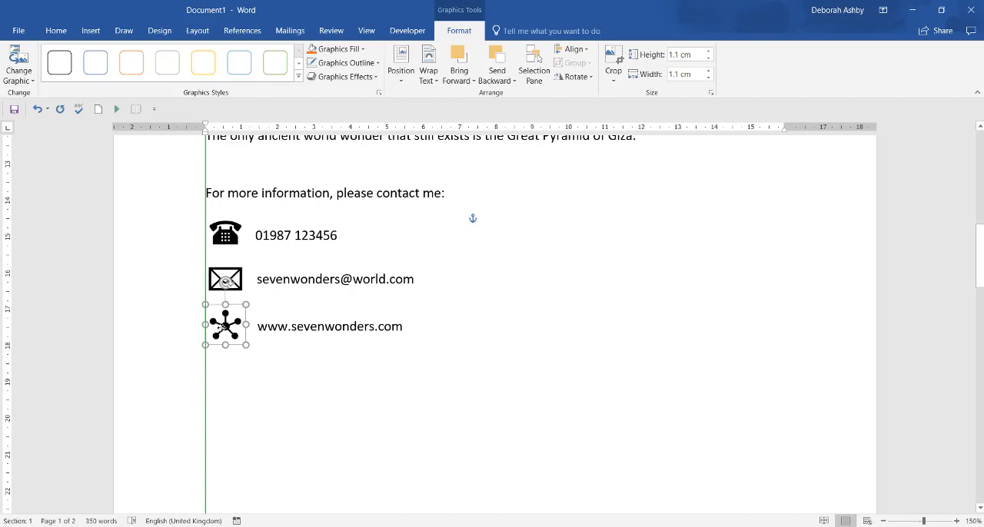
left_click(525, 344)
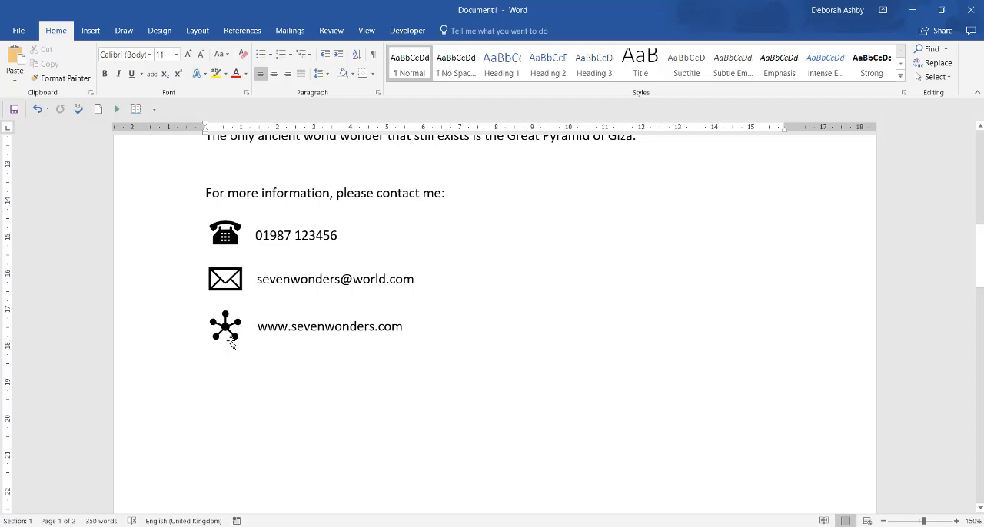
left_click(226, 326)
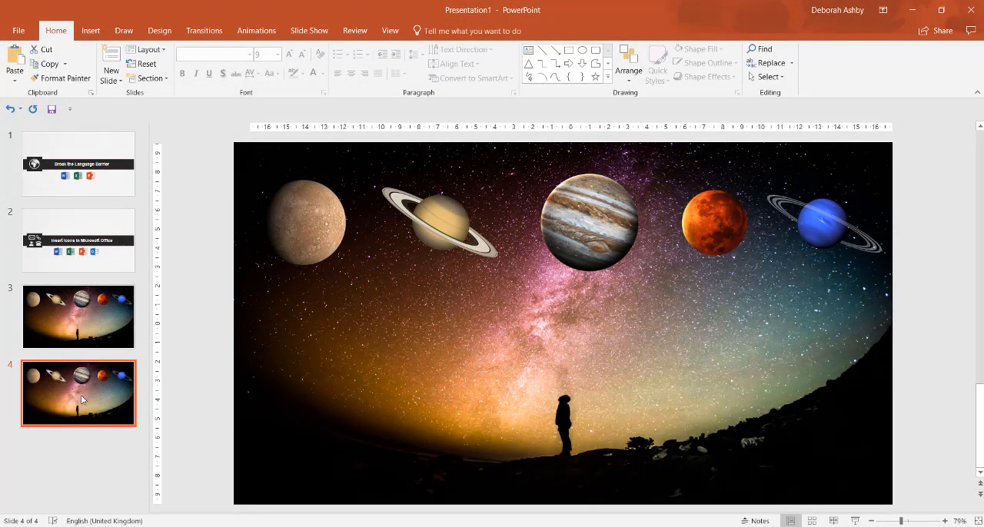
Step: On slide 4, move the ringed, striped and blue planets and enlarge the striped one
left_click(305, 223)
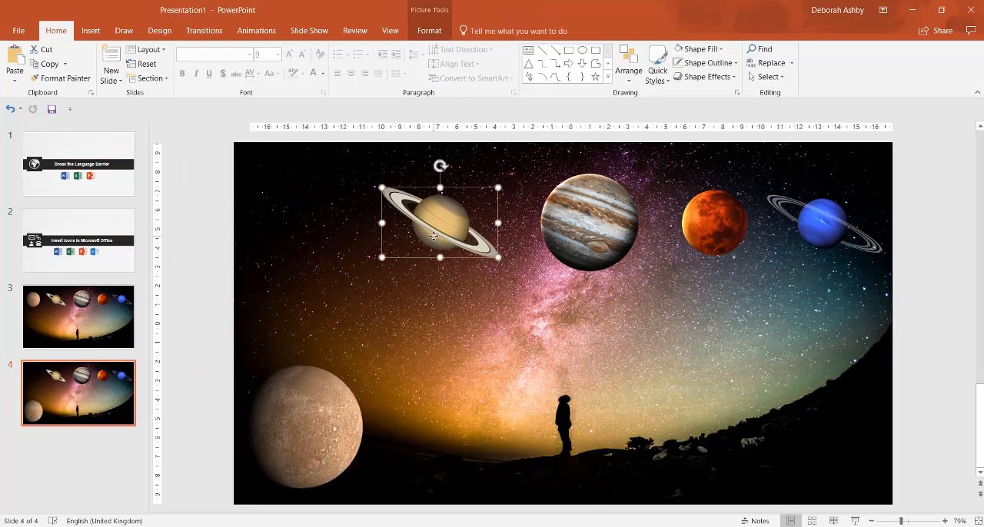
left_click_drag(441, 223, 411, 334)
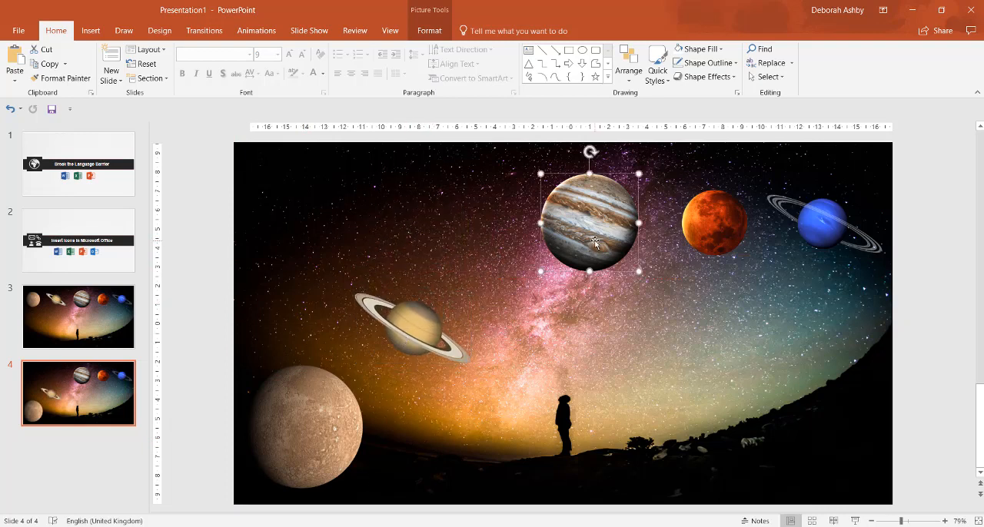
left_click_drag(590, 223, 526, 230)
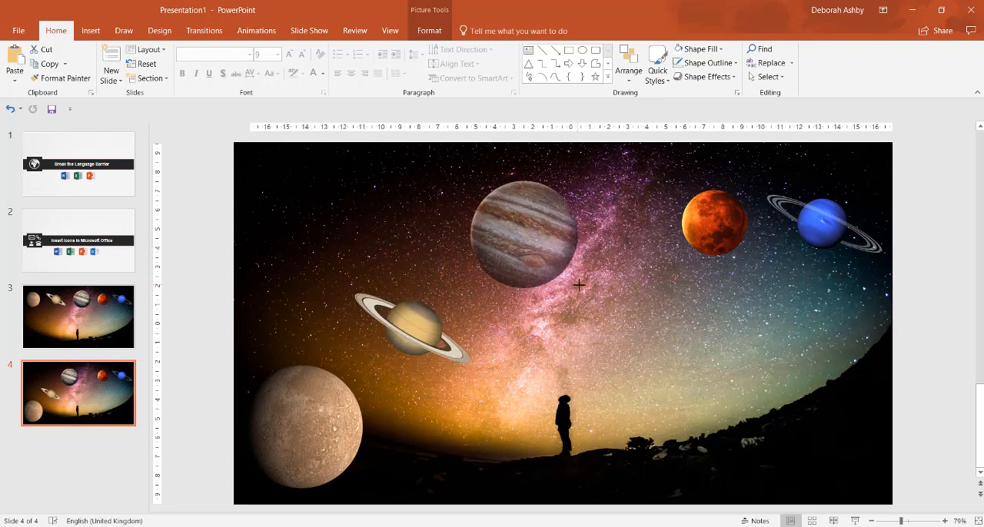
left_click_drag(523, 230, 544, 254)
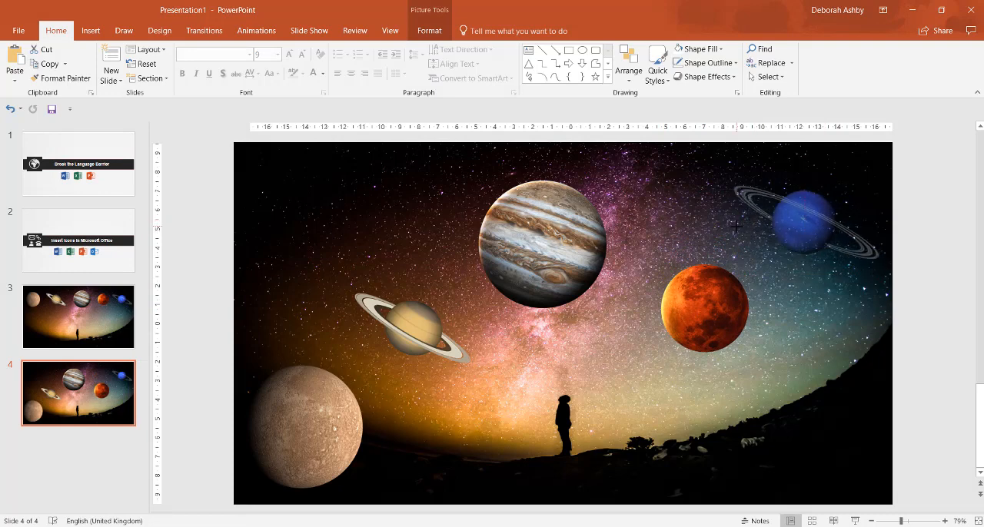
left_click_drag(796, 227, 786, 431)
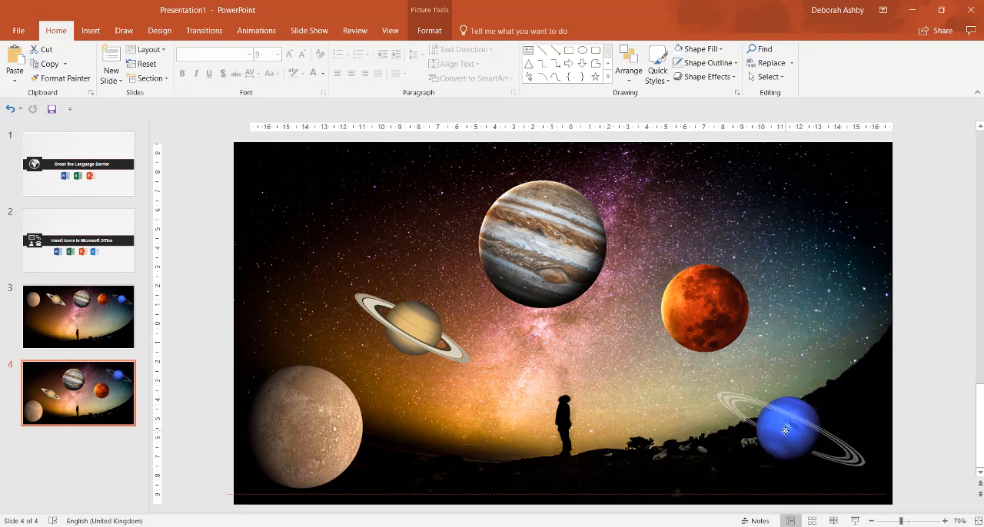
Step: Apply the Morph transition to slide 4 and dismiss its tip
left_click(204, 31)
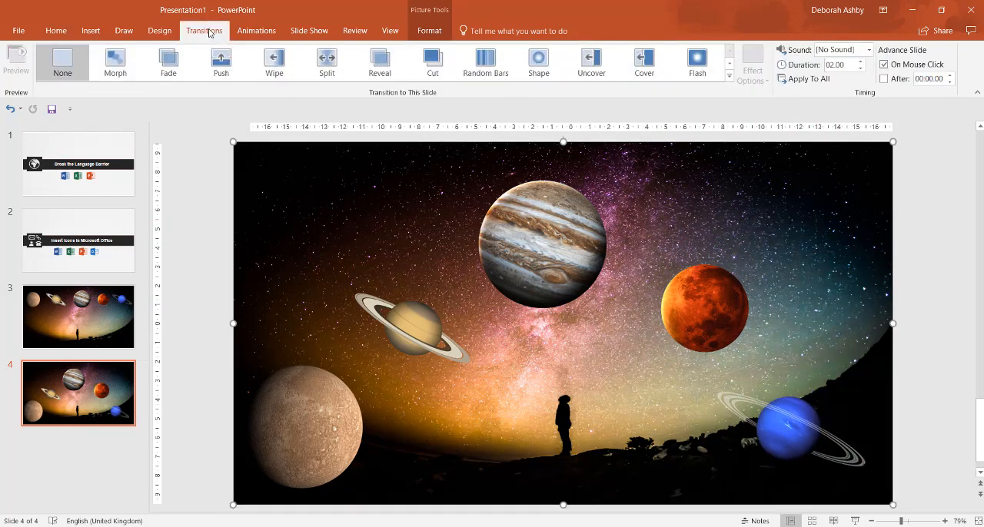
left_click(114, 61)
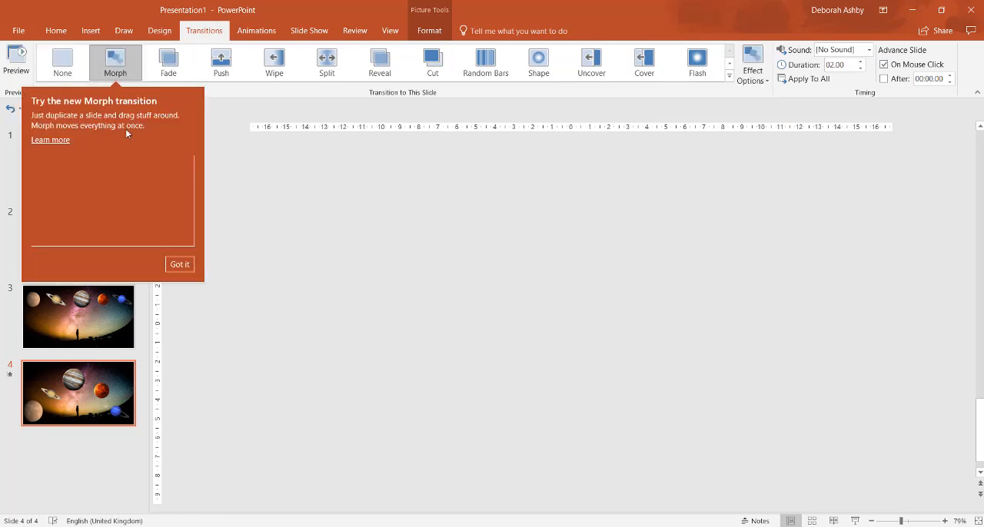
left_click(180, 264)
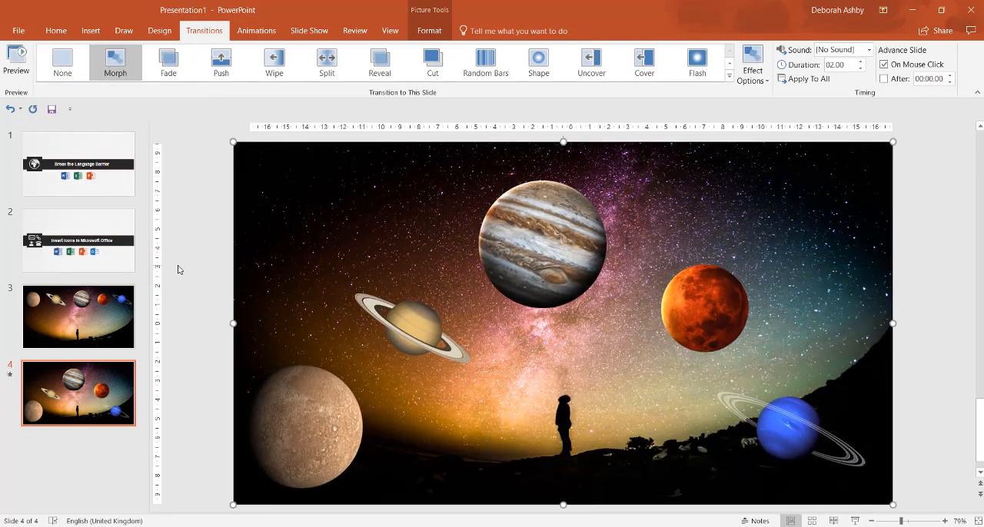
left_click(16, 61)
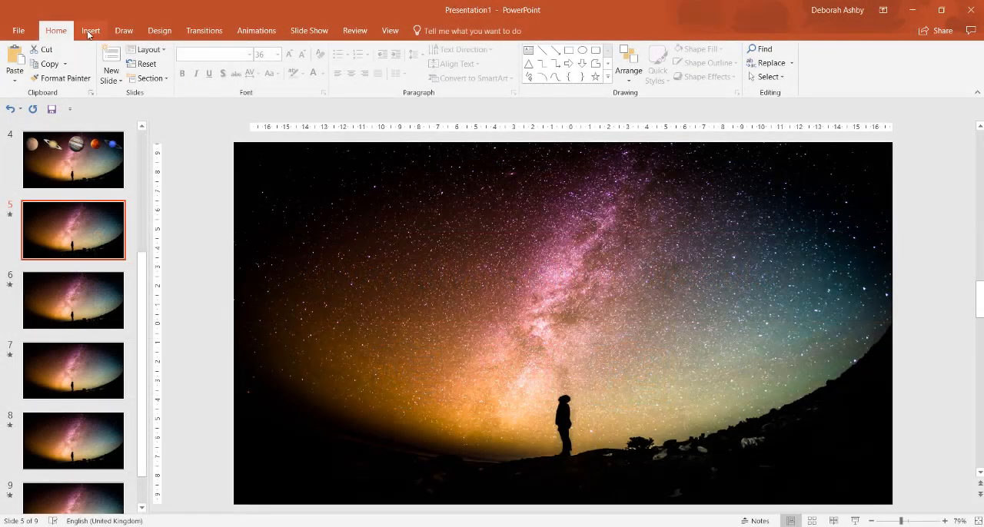
Step: Insert the space telescope 3D model from online sources onto slide 5
left_click(90, 30)
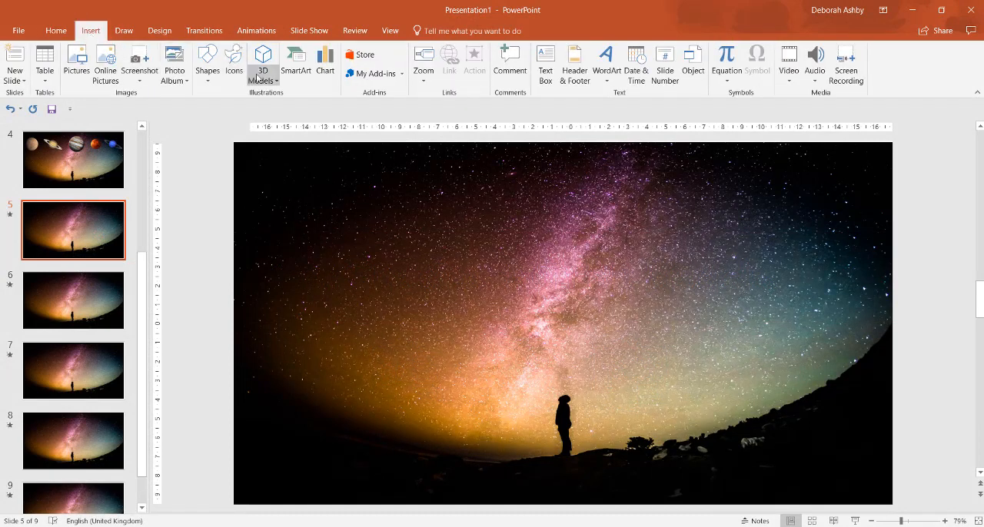
mouse_move(269, 113)
type("planets")
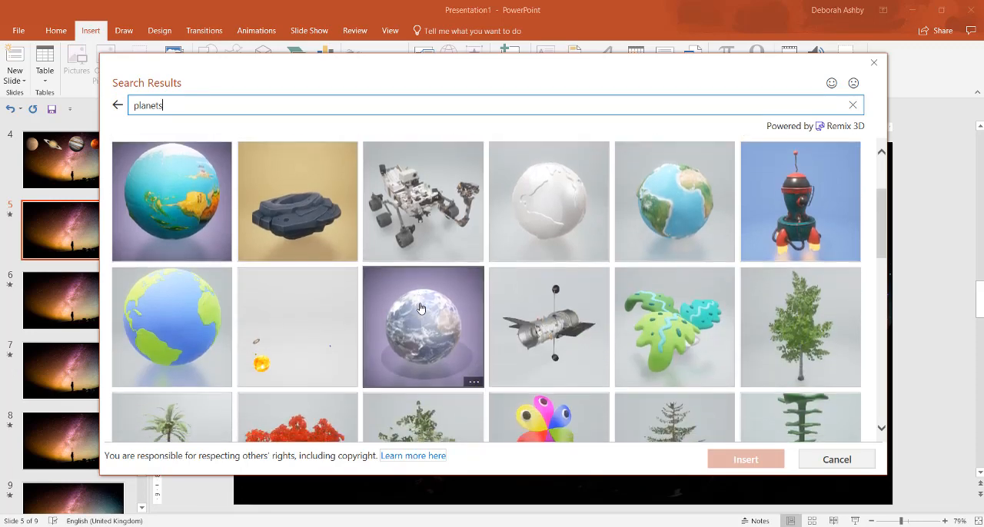
left_click(549, 326)
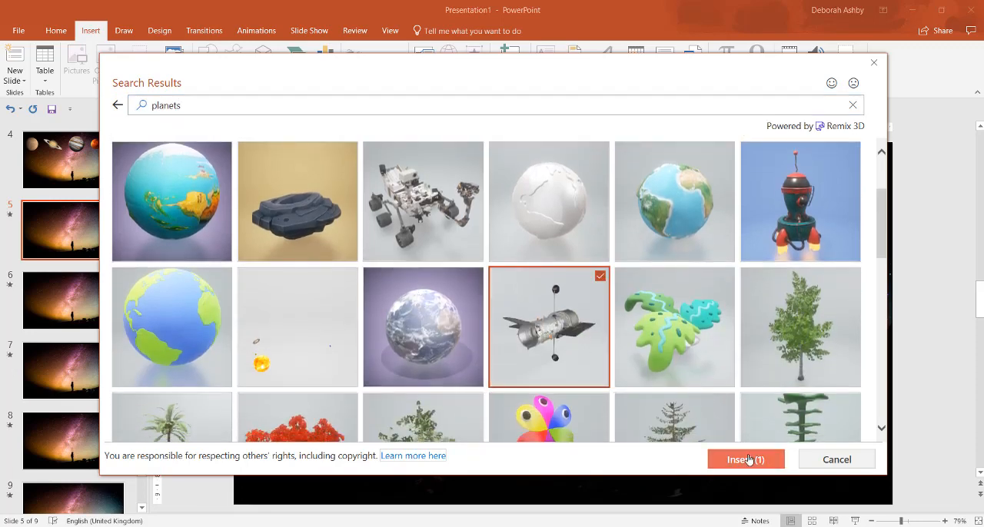
left_click(744, 459)
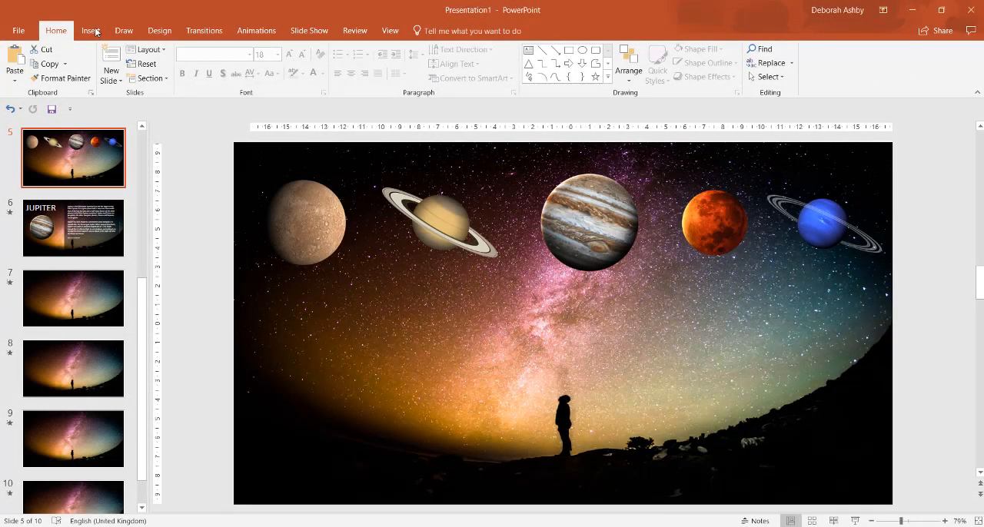
Step: Insert a Slide Zoom on slide 5 that links to slide 6, Jupiter
left_click(90, 30)
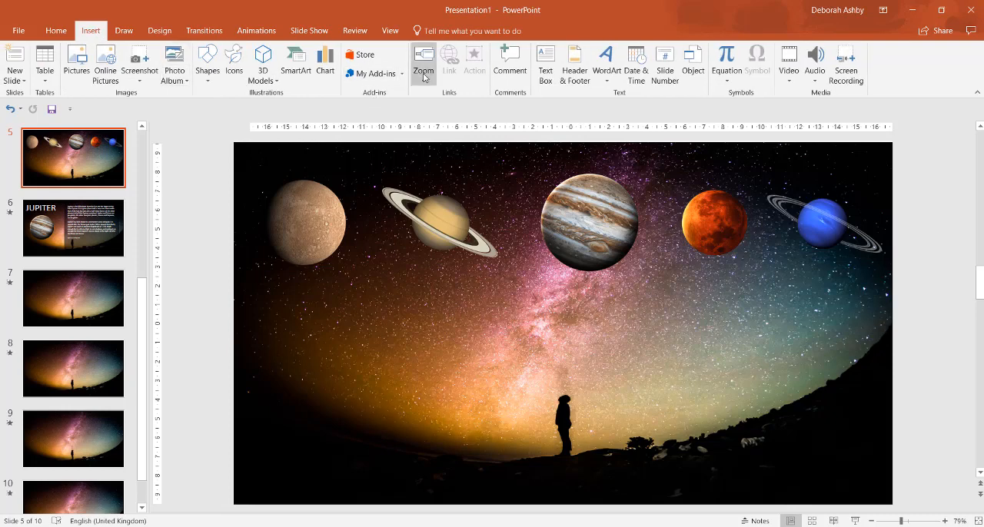
left_click(422, 61)
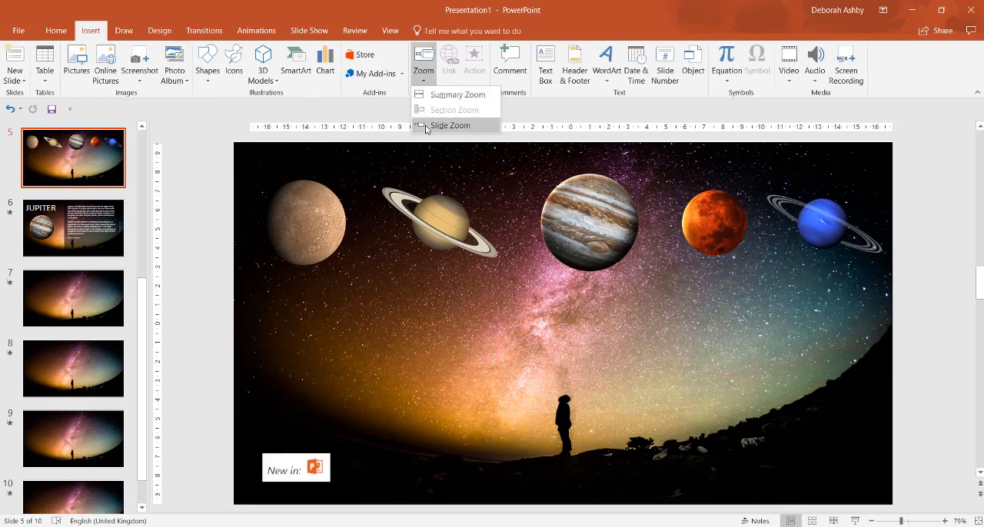
left_click(451, 125)
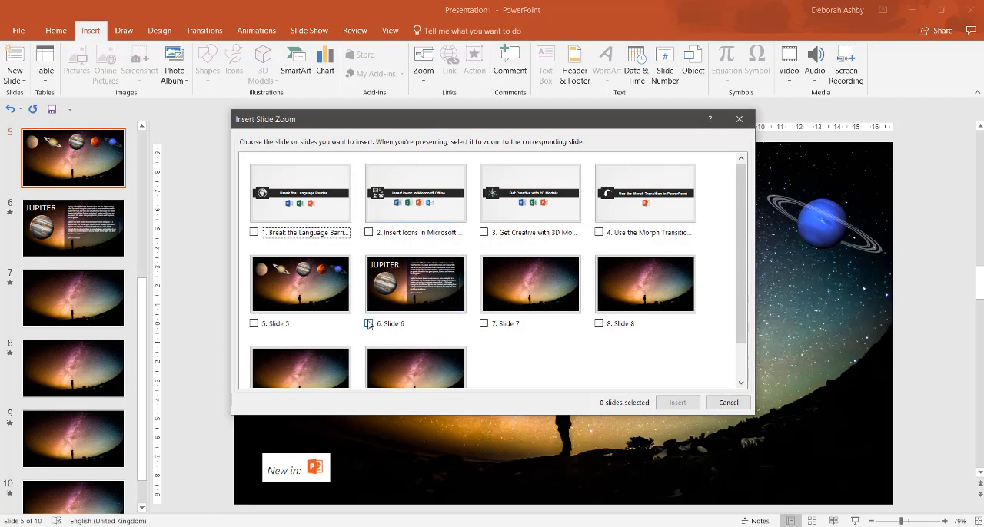
left_click(369, 324)
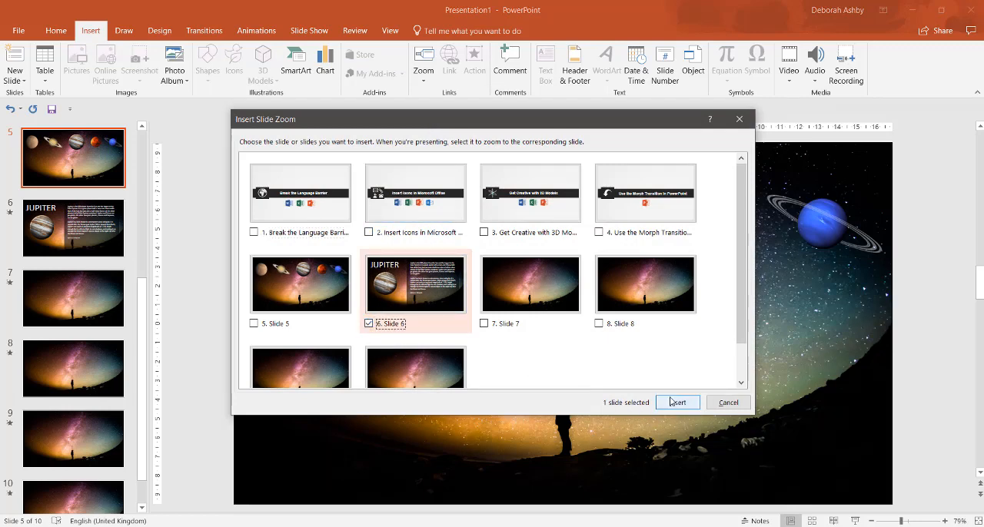
left_click(677, 402)
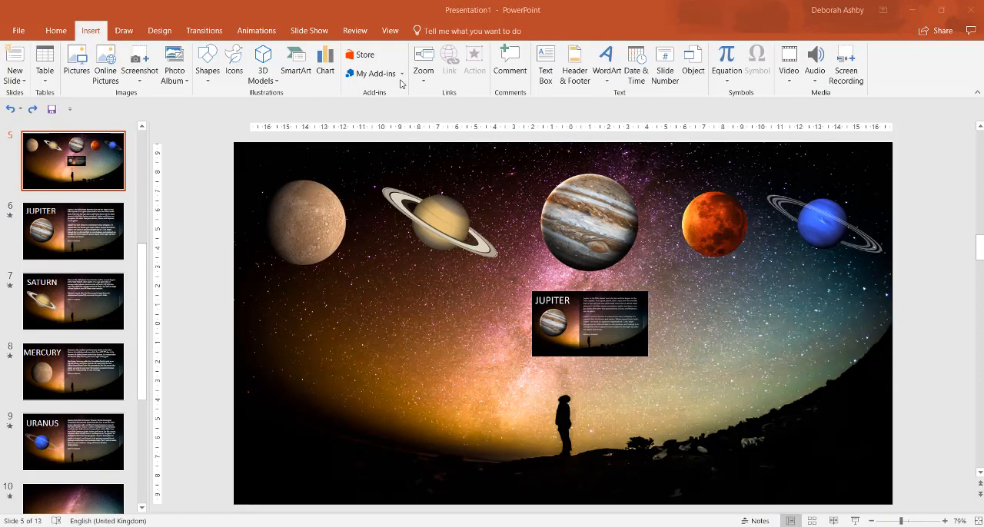
Step: Create a Summary Zoom from the Jupiter, Saturn, Mercury and Uranus slides
left_click(423, 63)
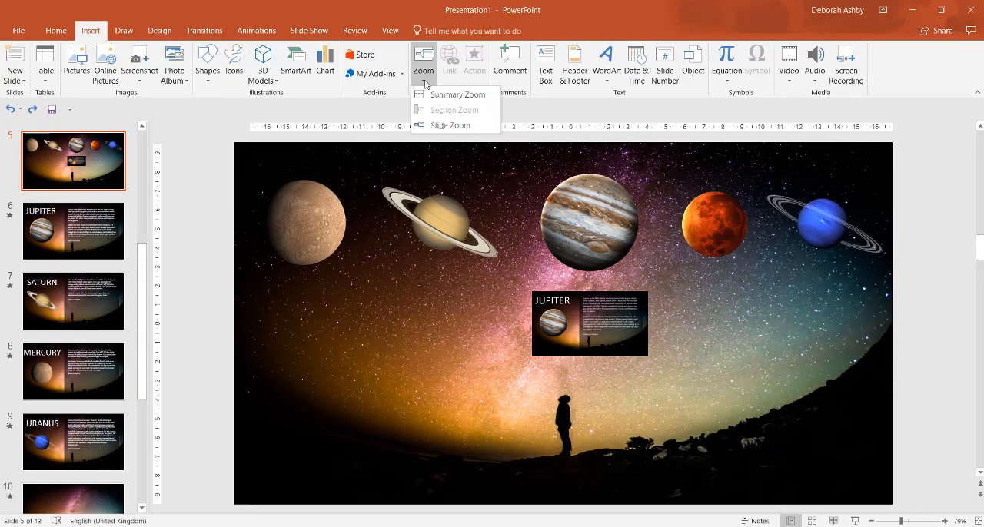
left_click(457, 94)
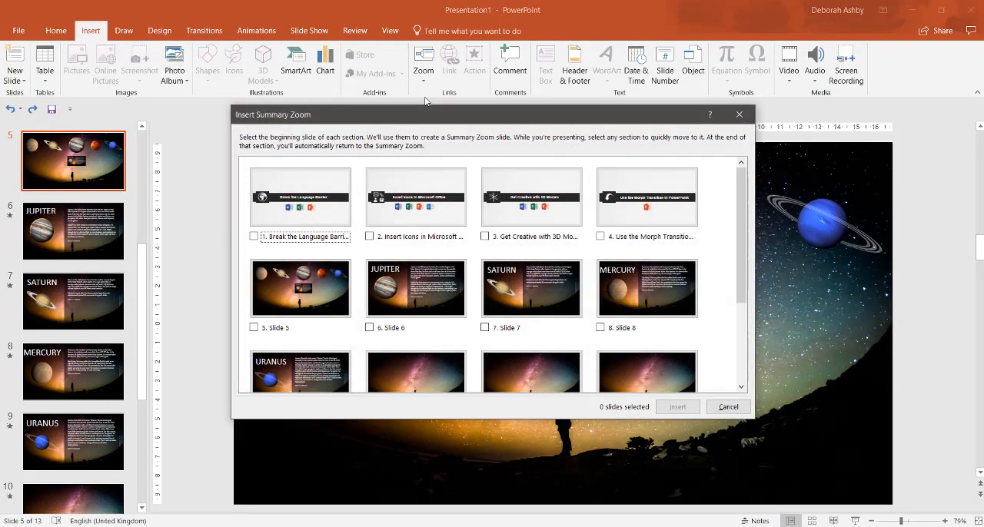
scroll("down", 3)
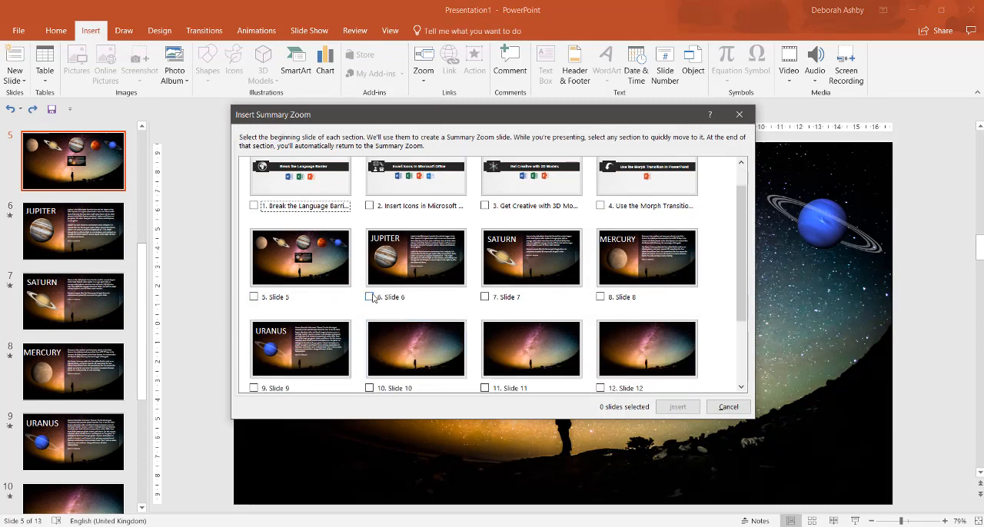
left_click(485, 297)
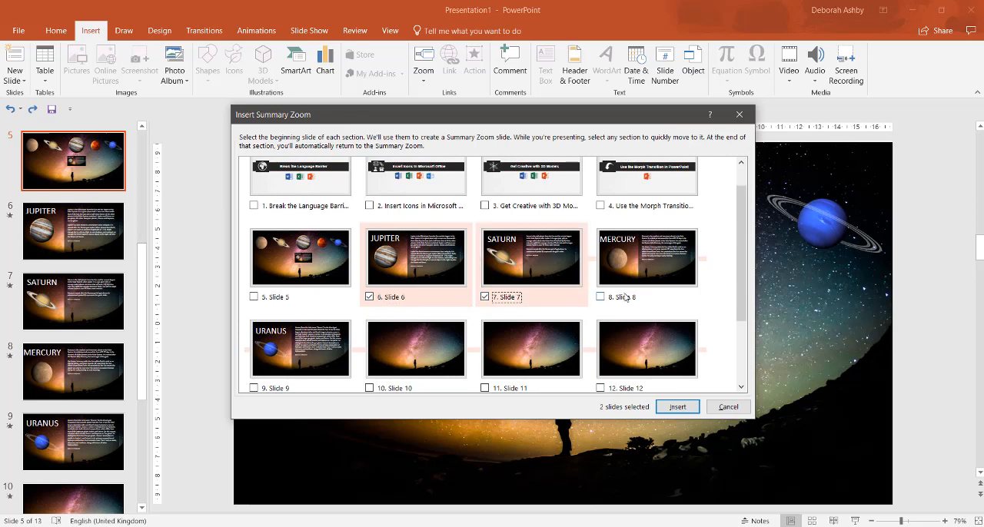
left_click(600, 297)
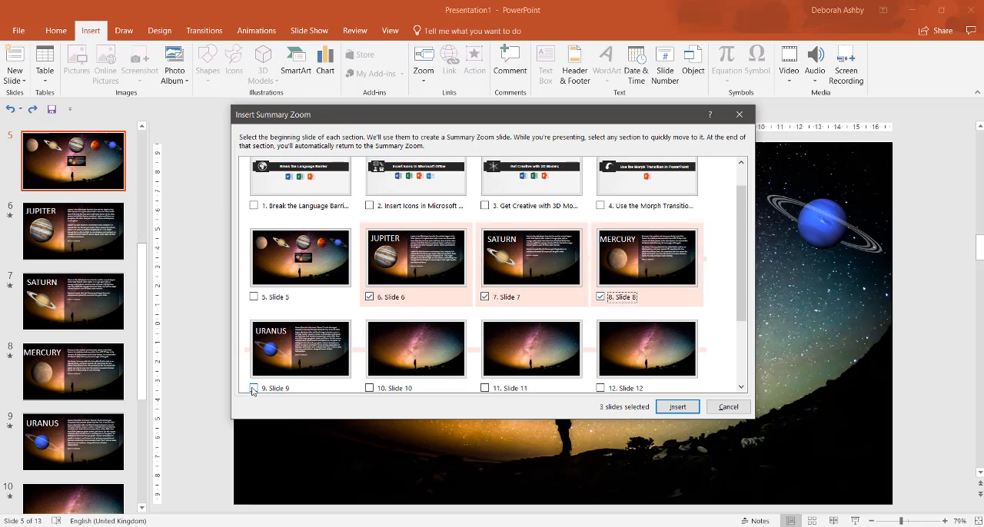
left_click(254, 388)
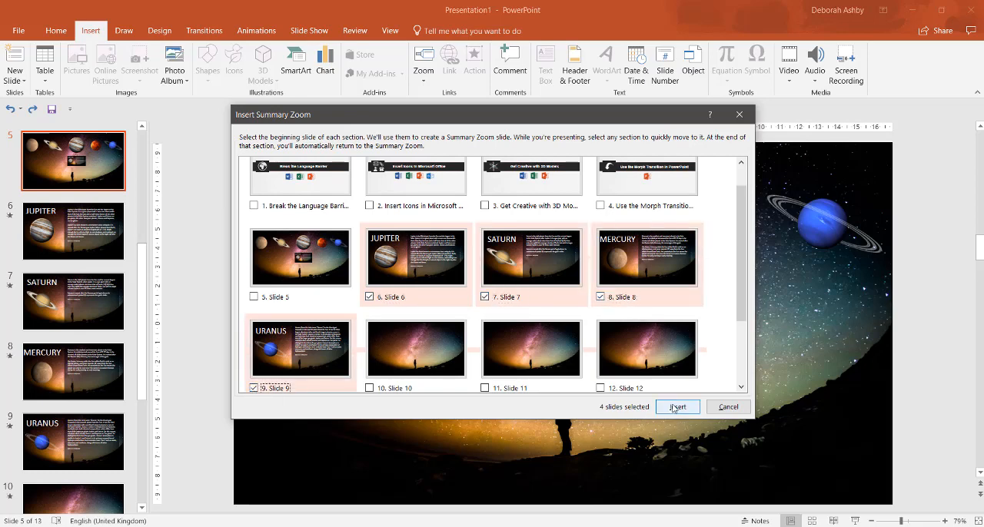
left_click(677, 407)
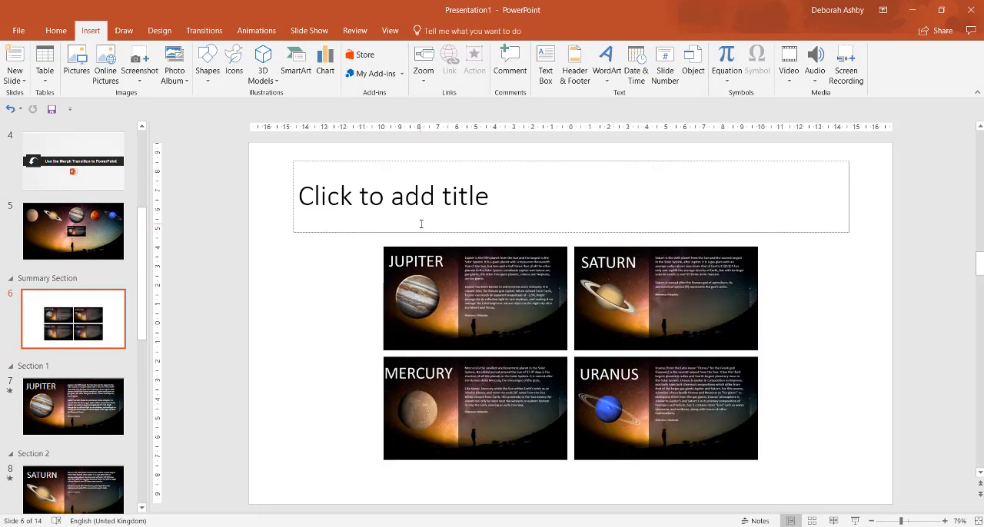
Step: Type 'THE PLANETS' into the summary slide's title placeholder
left_click(393, 197)
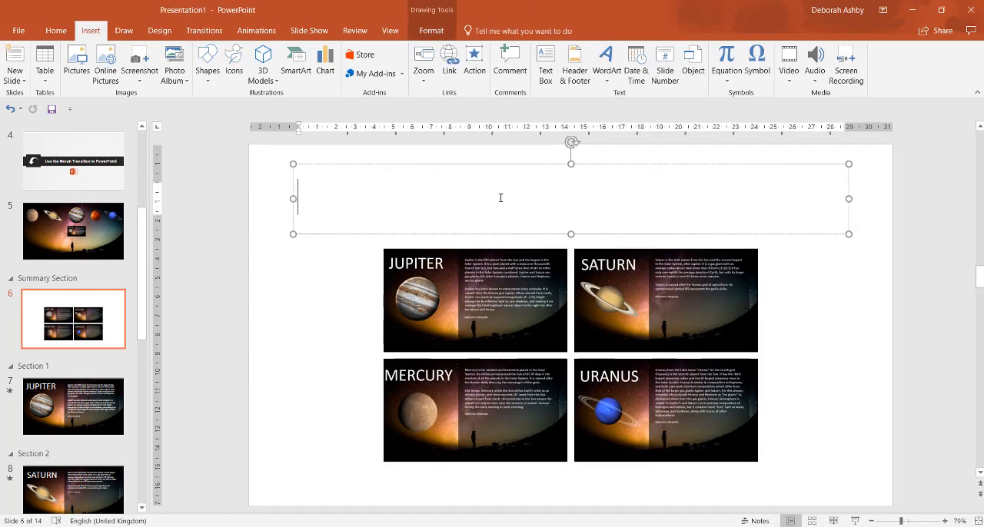
type("THE")
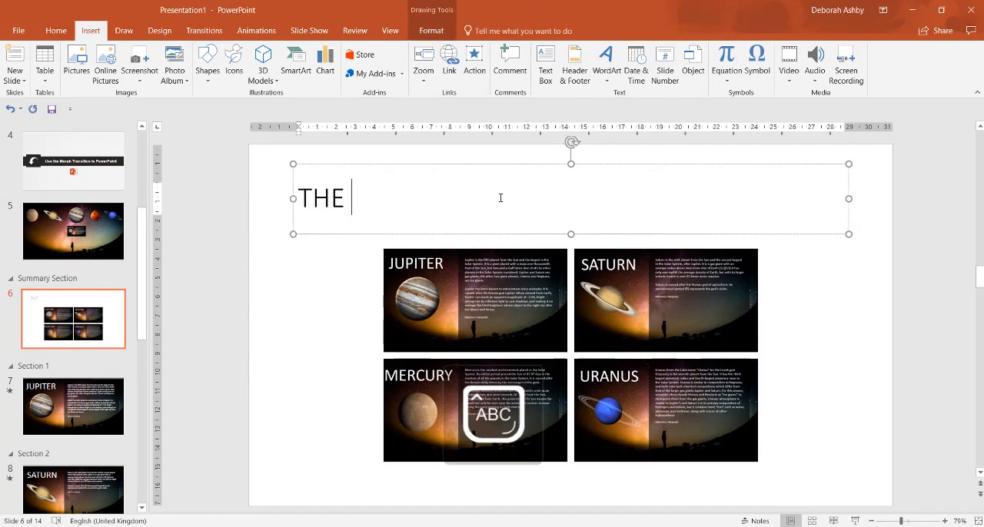
type("PLANETS")
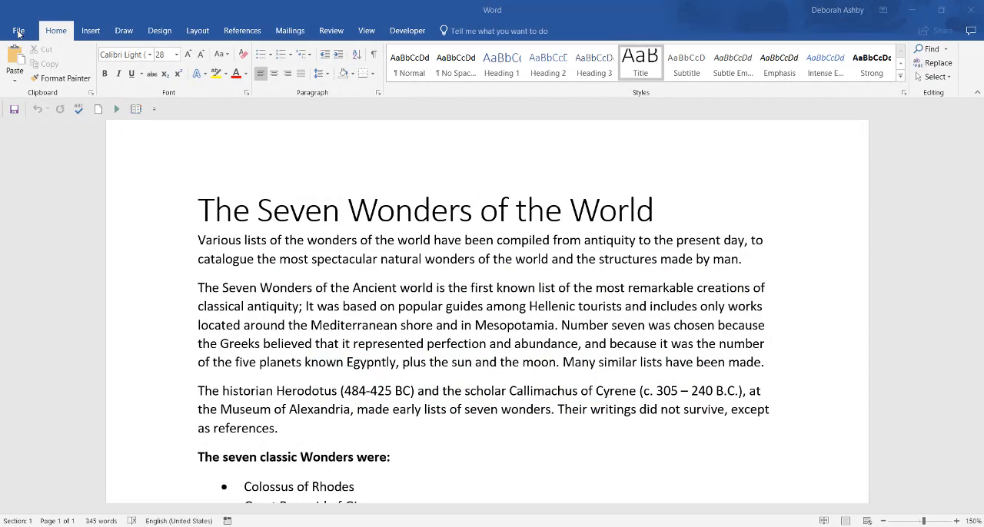
Step: Tick Draw under Main Tabs in Word's Customize Ribbon options and confirm
left_click(18, 30)
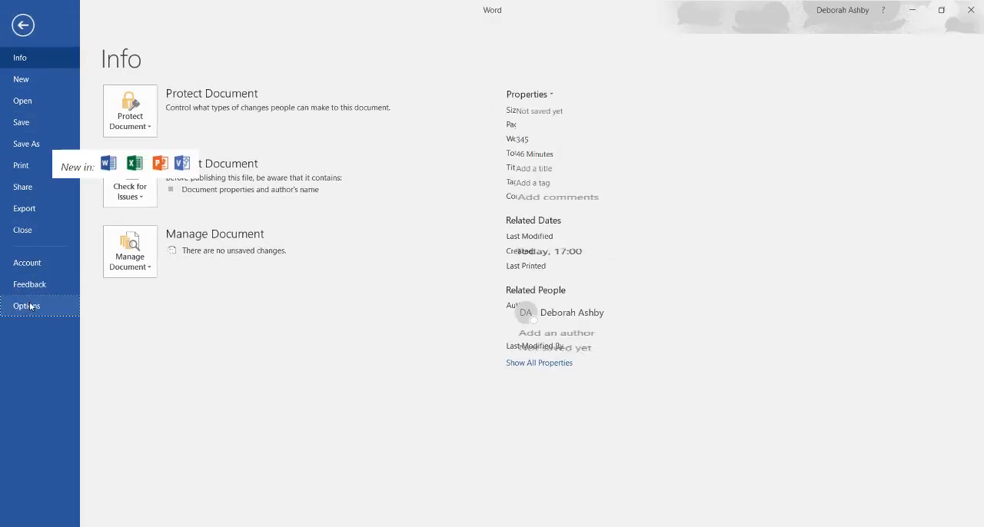
left_click(26, 306)
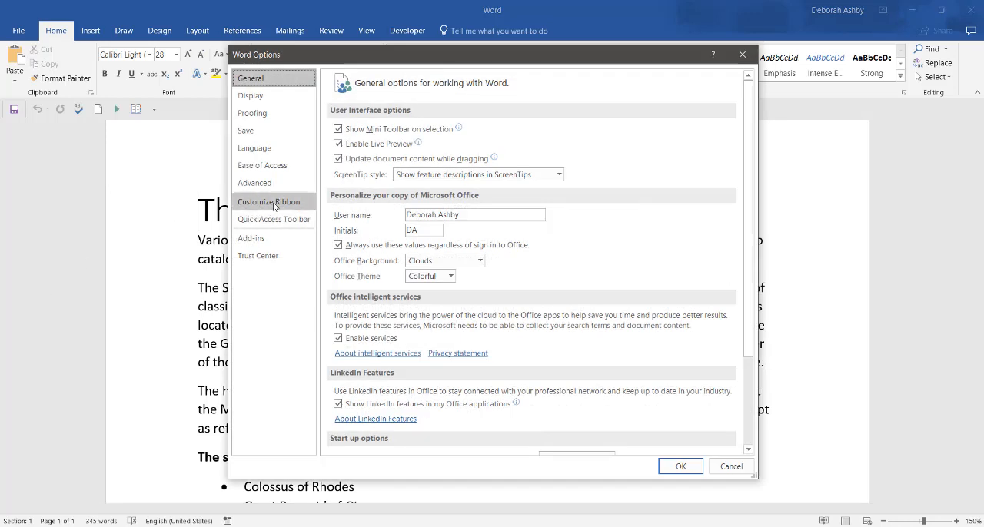
left_click(268, 201)
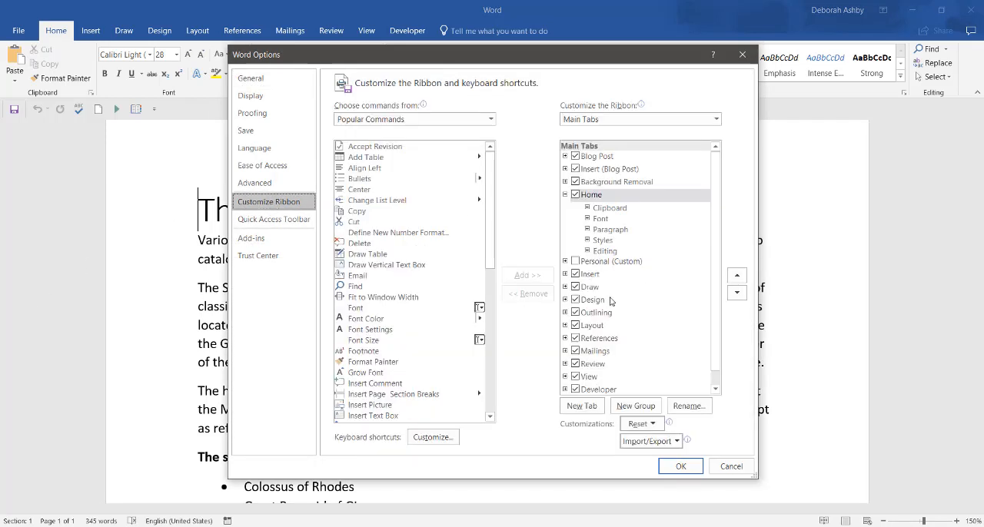
left_click(590, 286)
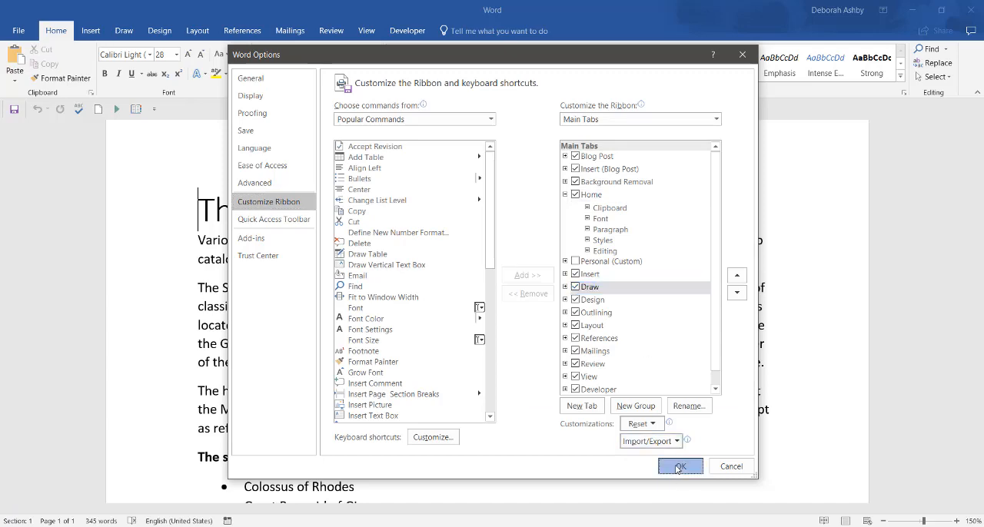
left_click(679, 466)
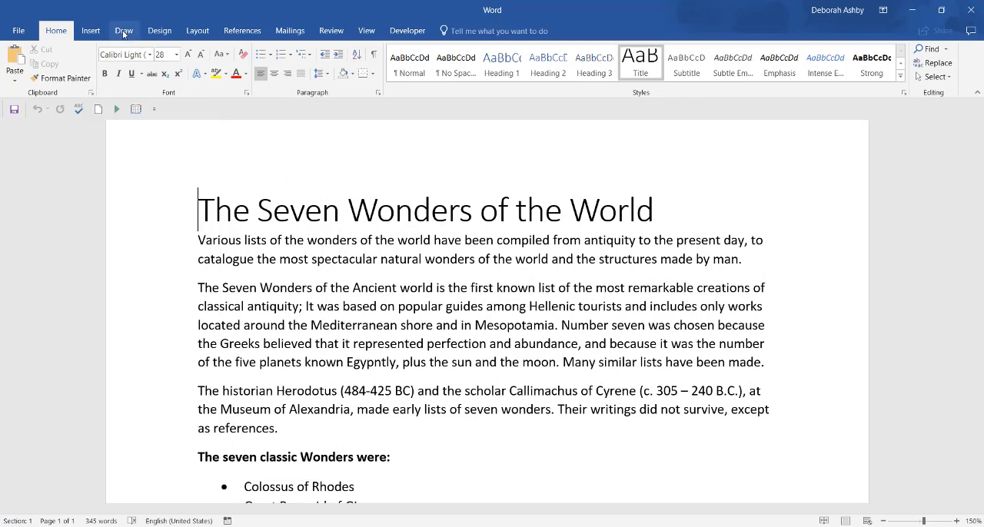
Step: Erase the yellow highlighter stroke over 'The Seven' and turn on Ink to Shape
left_click(123, 30)
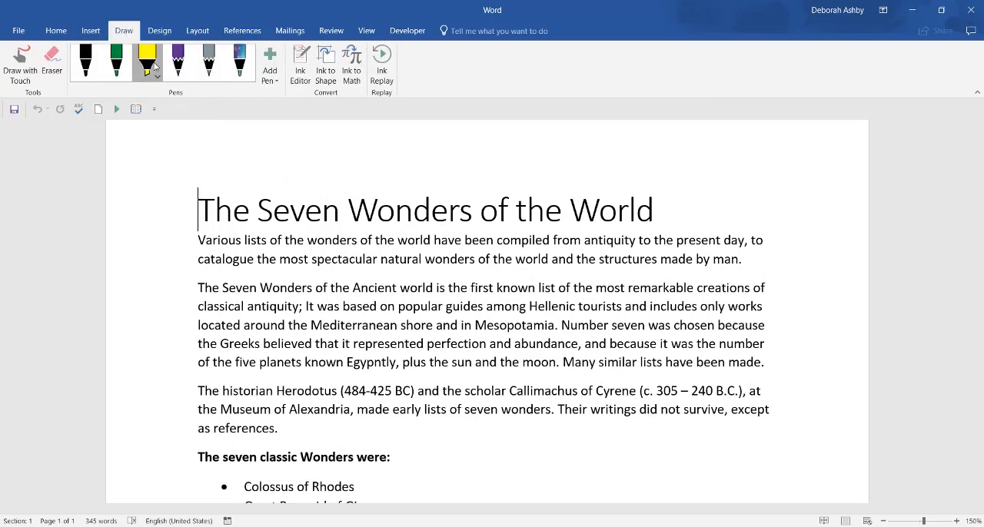
left_click_drag(198, 210, 306, 210)
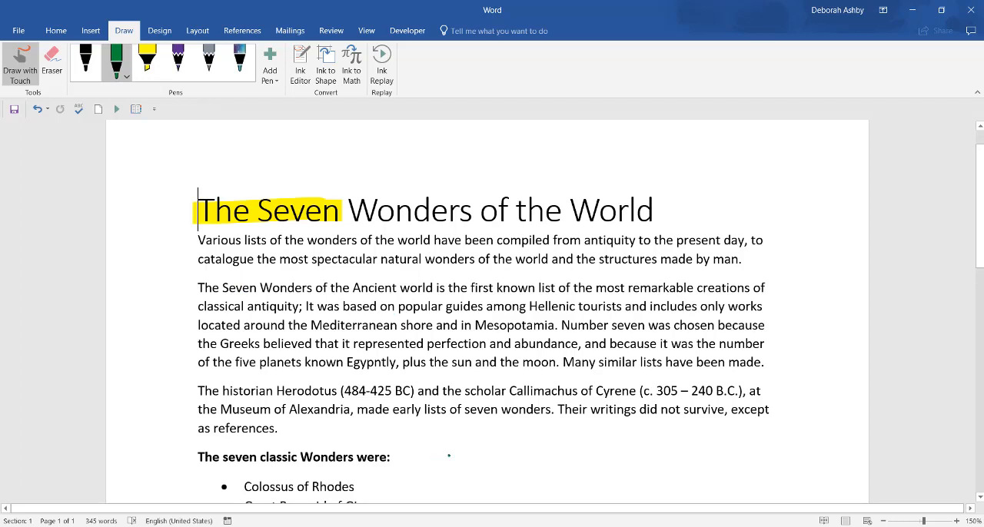
left_click_drag(369, 485, 442, 465)
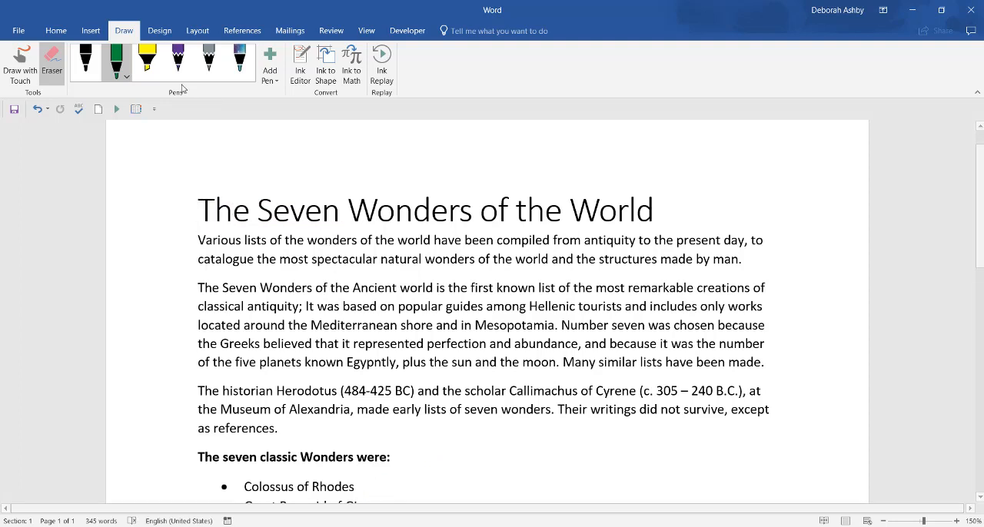
left_click(86, 61)
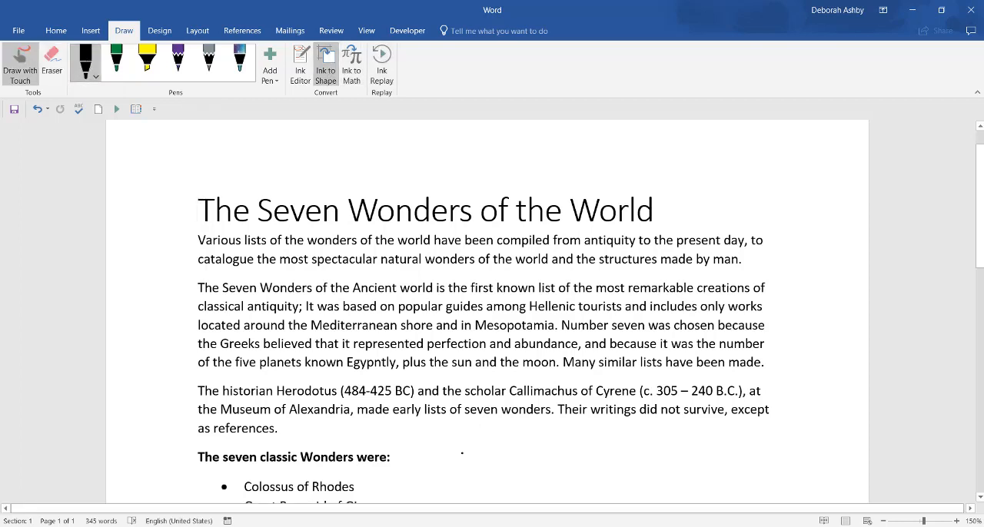
Step: Draw two freehand ink strokes below the Herodotus paragraph for Ink to Shape
left_click_drag(460, 436, 529, 434)
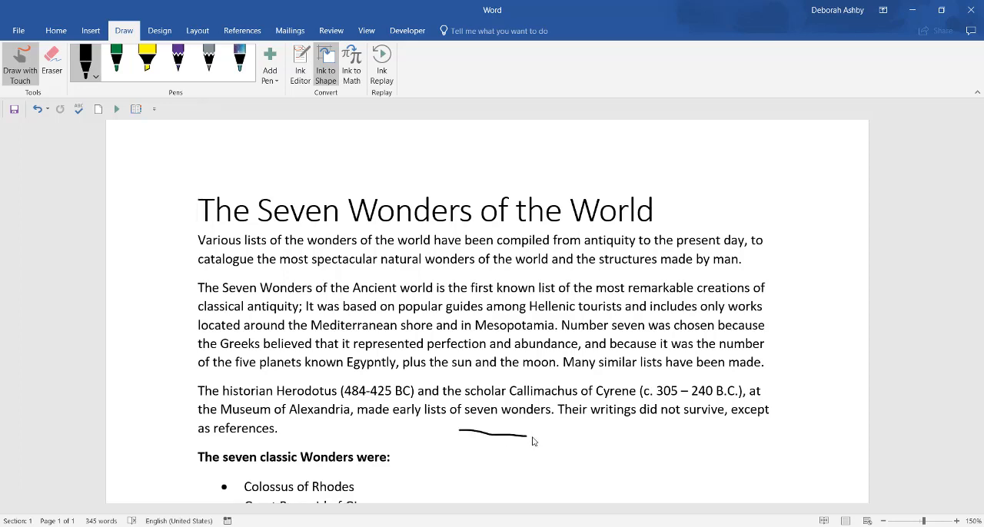
left_click_drag(527, 431, 471, 495)
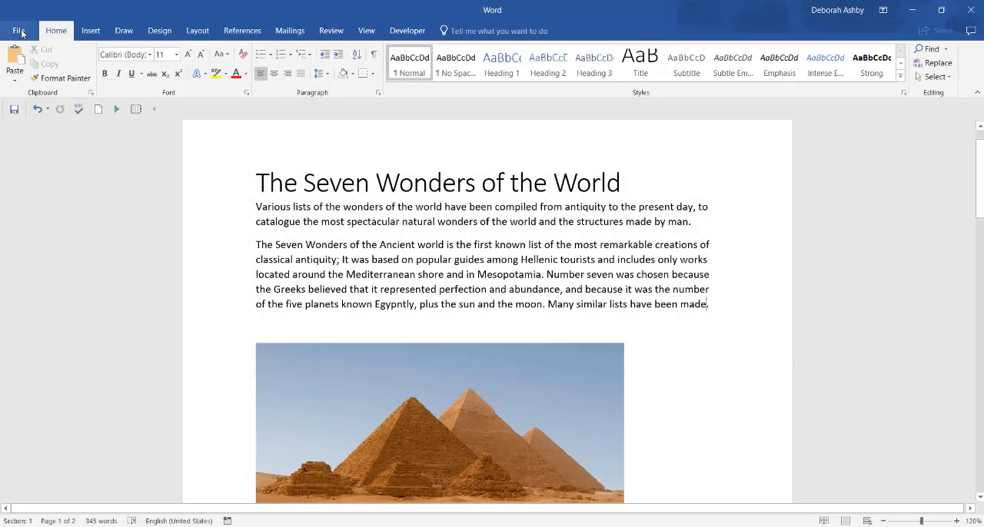
Step: Run Check Accessibility and give the flagged pyramids picture alt text title and description 'The Pyramids'
left_click(18, 30)
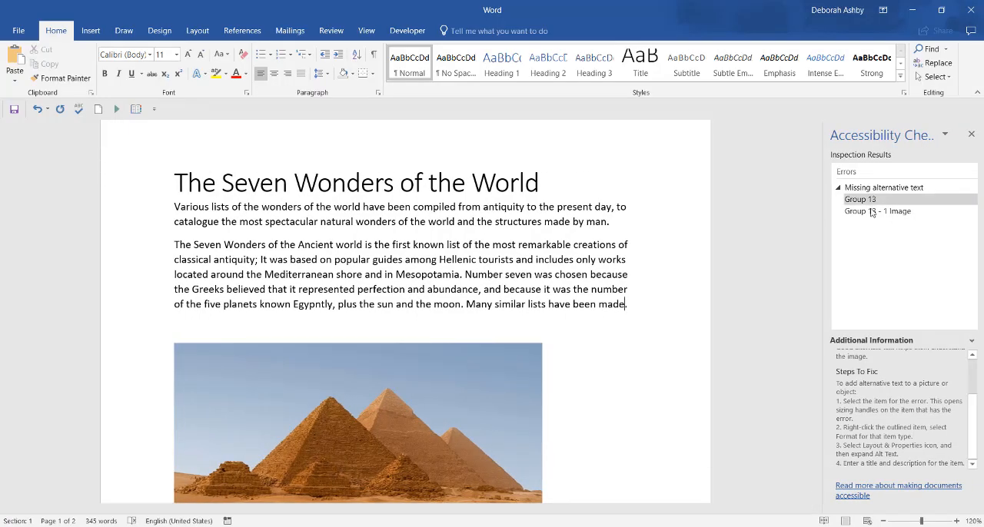
left_click(357, 423)
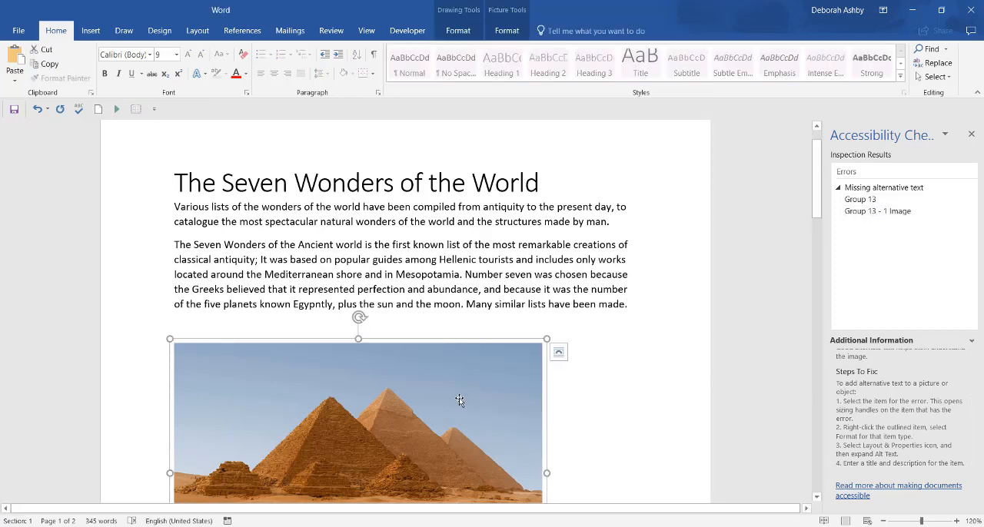
right_click(459, 401)
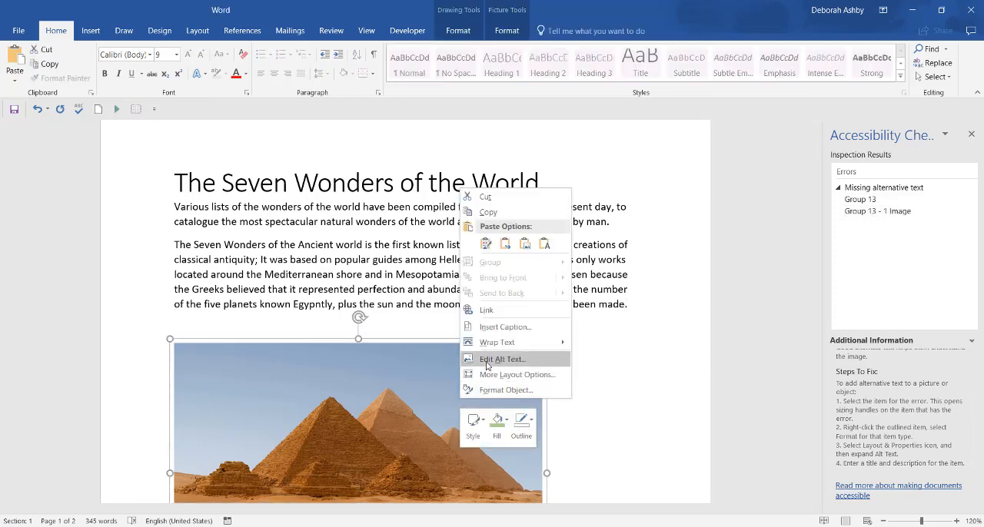
left_click(501, 359)
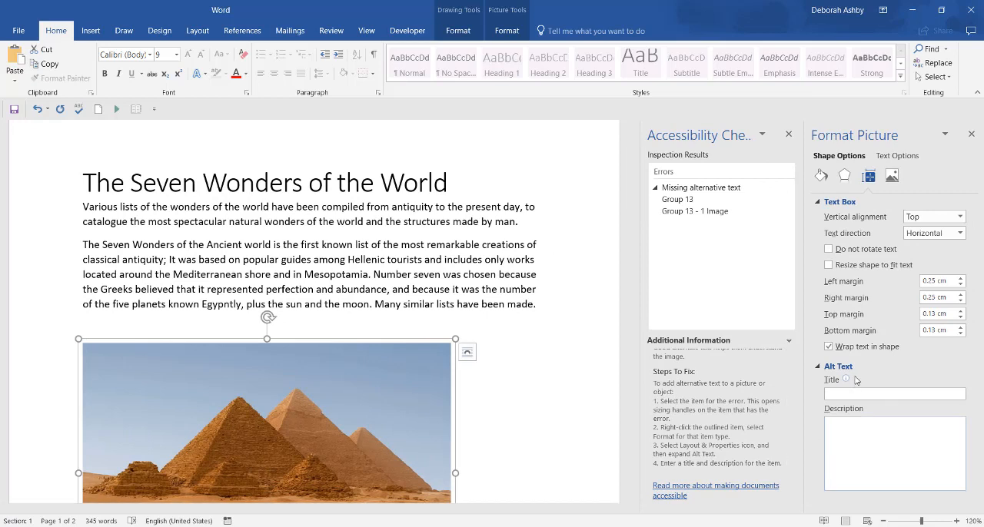
left_click(894, 394)
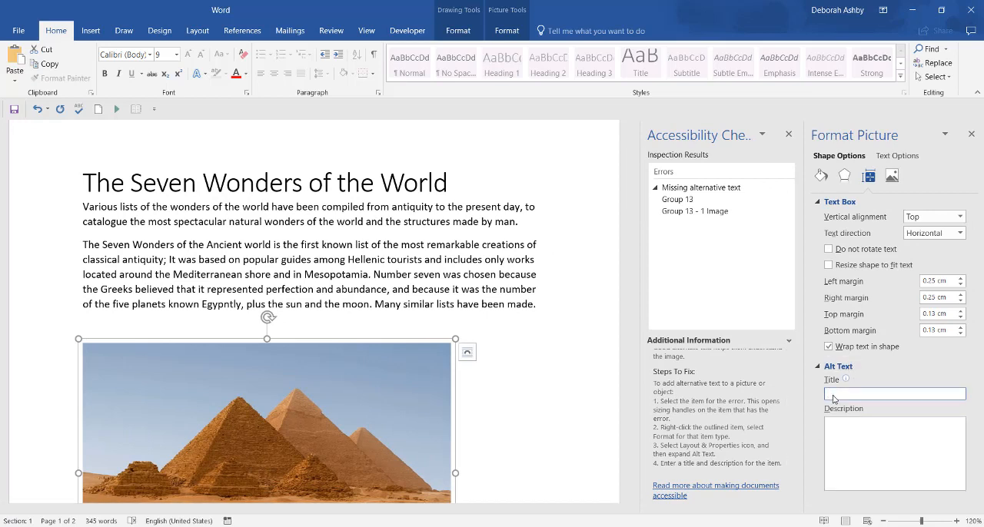
type("The Pyramids")
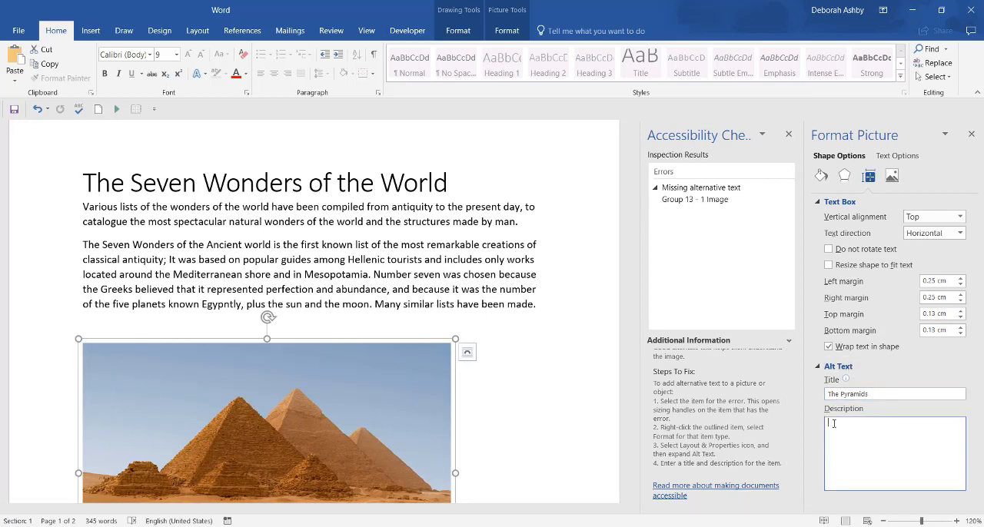
type("The Pyramids")
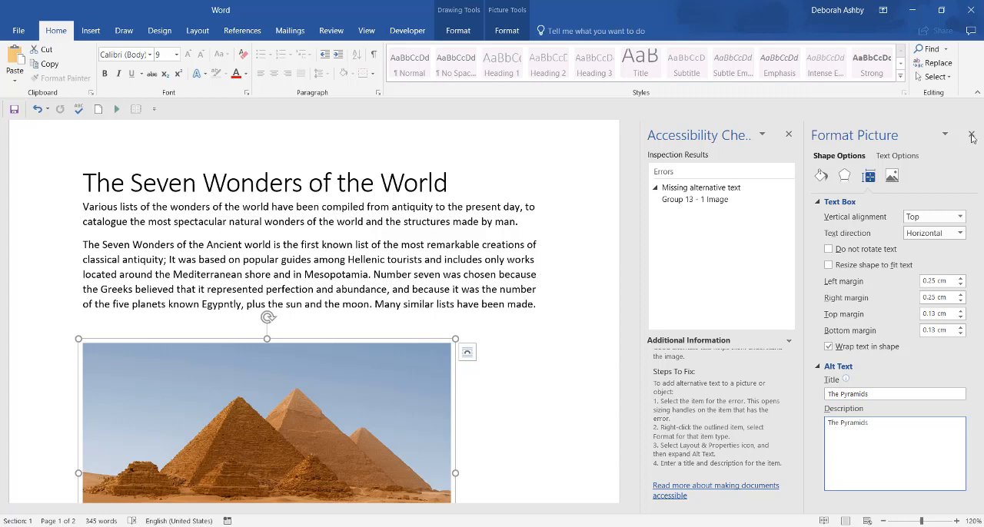
left_click(972, 134)
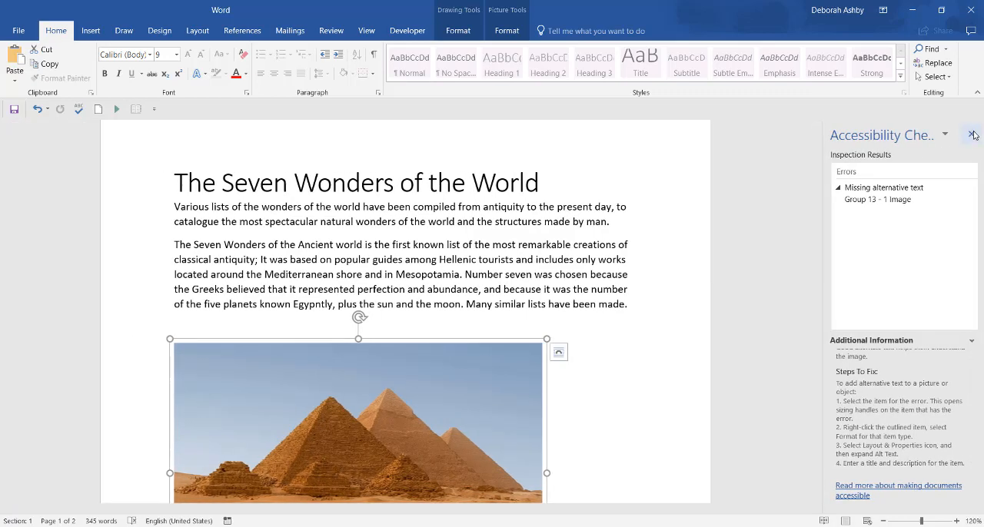
Step: Close the checker, enable 'Provide feedback with sound', and add the line 'The Pyramids' above the photo
left_click(972, 136)
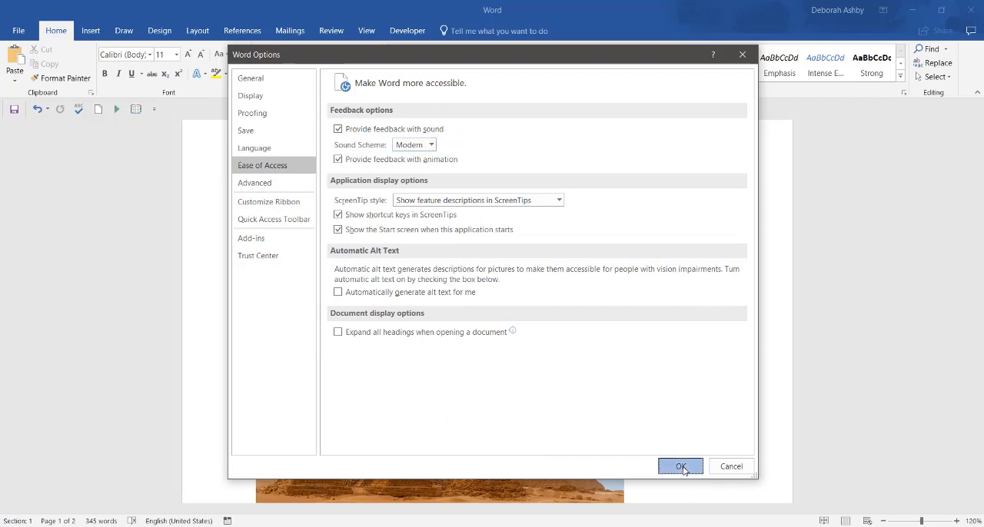
left_click(680, 467)
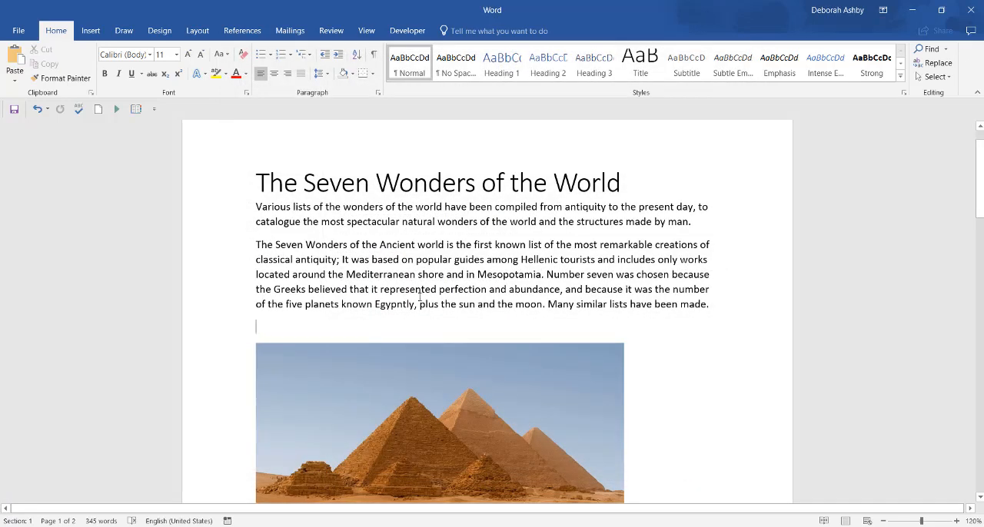
type("The Pyramids")
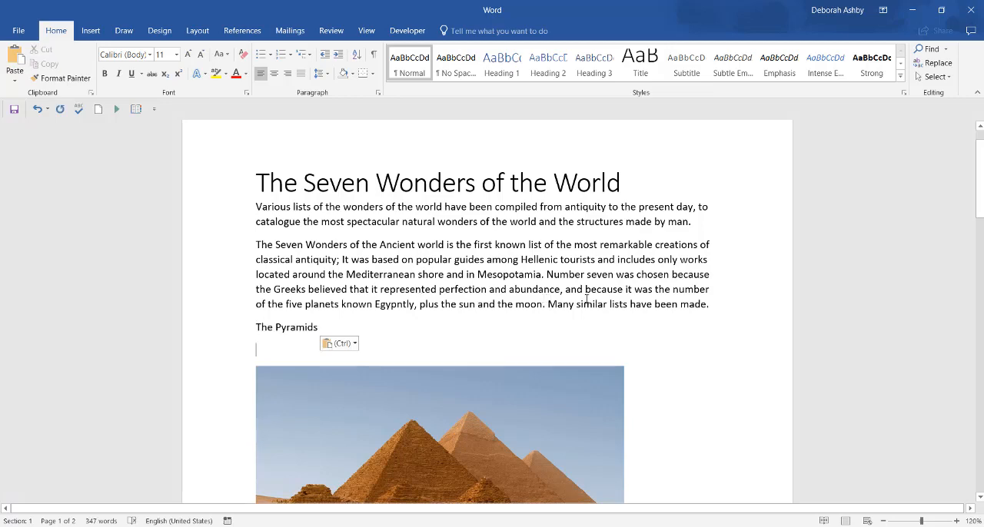
scroll("down", 3)
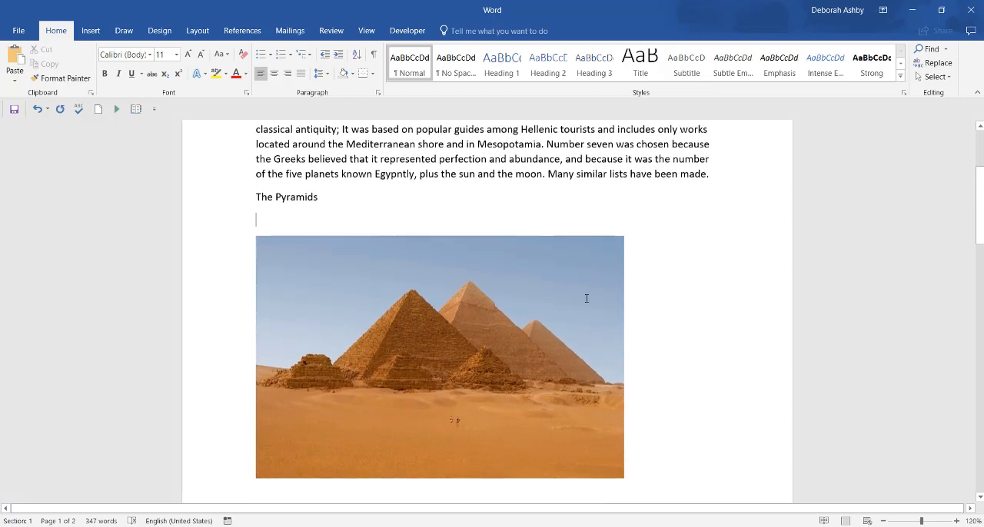
scroll("down", 3)
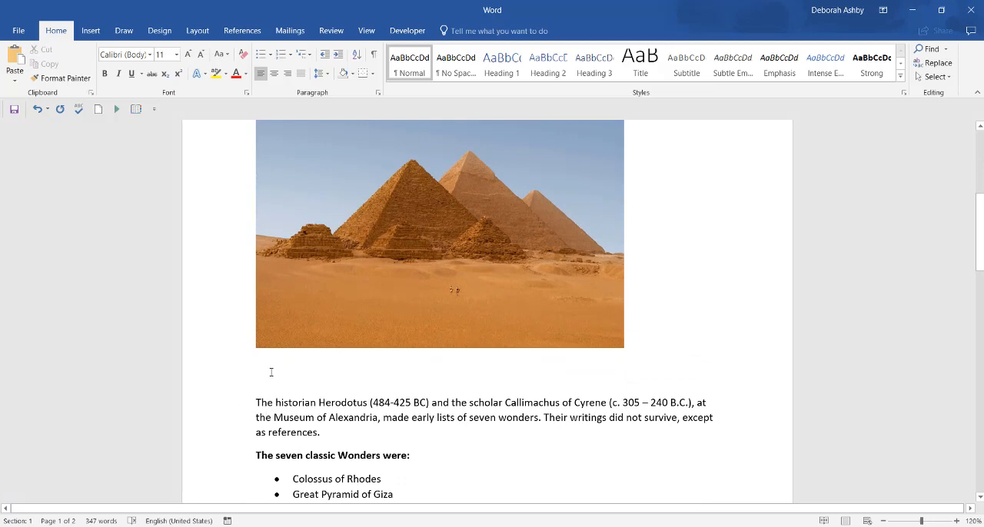
left_click(439, 235)
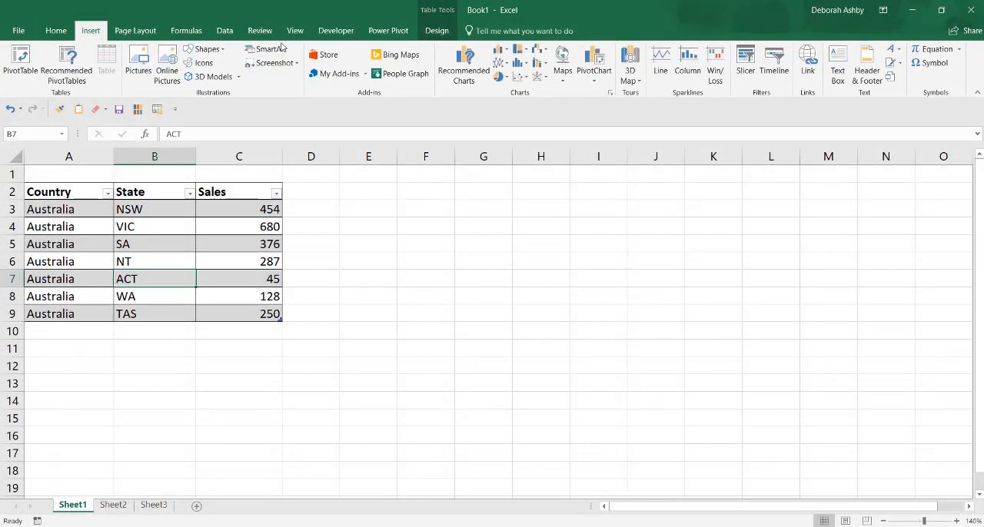
Step: Insert a Filled Map chart shading Australian states by sales from the table
left_click(563, 65)
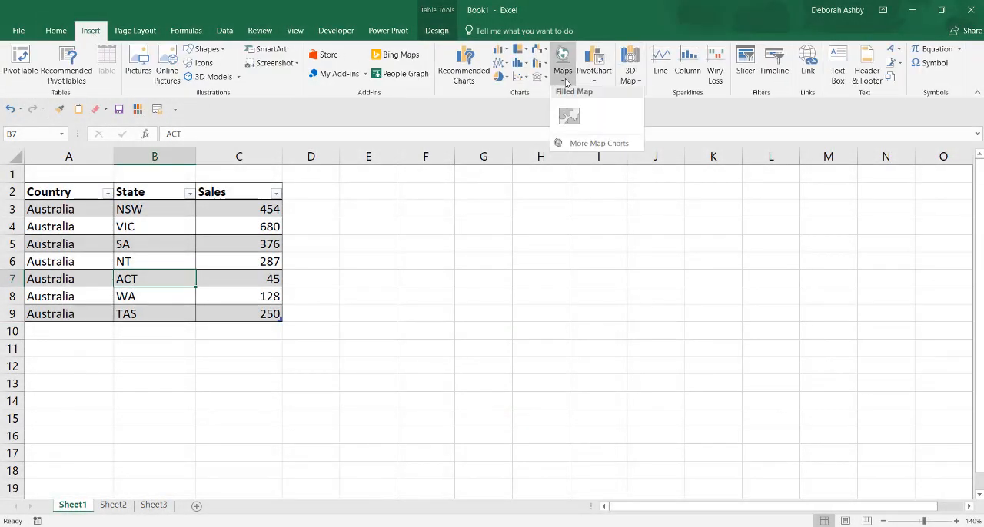
left_click(569, 115)
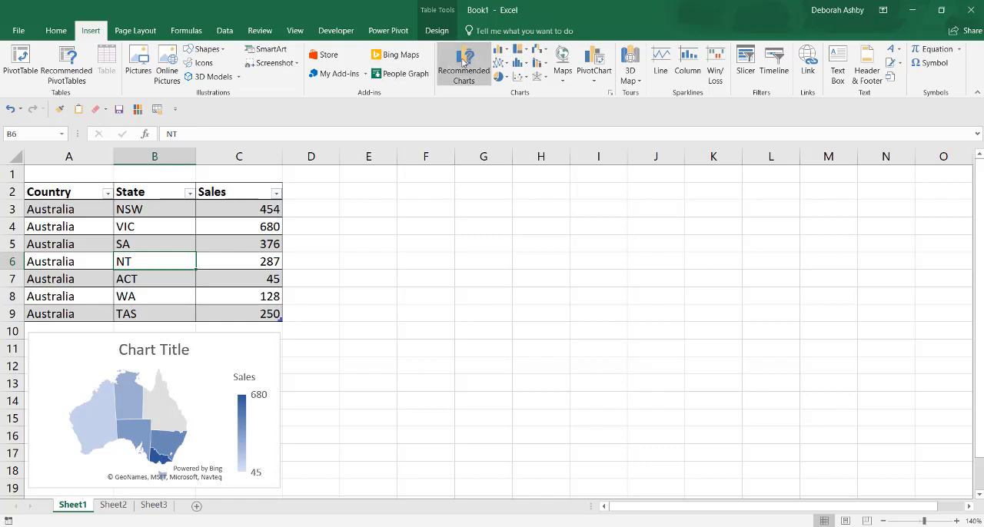
Step: Browse Recommended Charts, then preview the state sales as a Funnel chart under All Charts
left_click(464, 65)
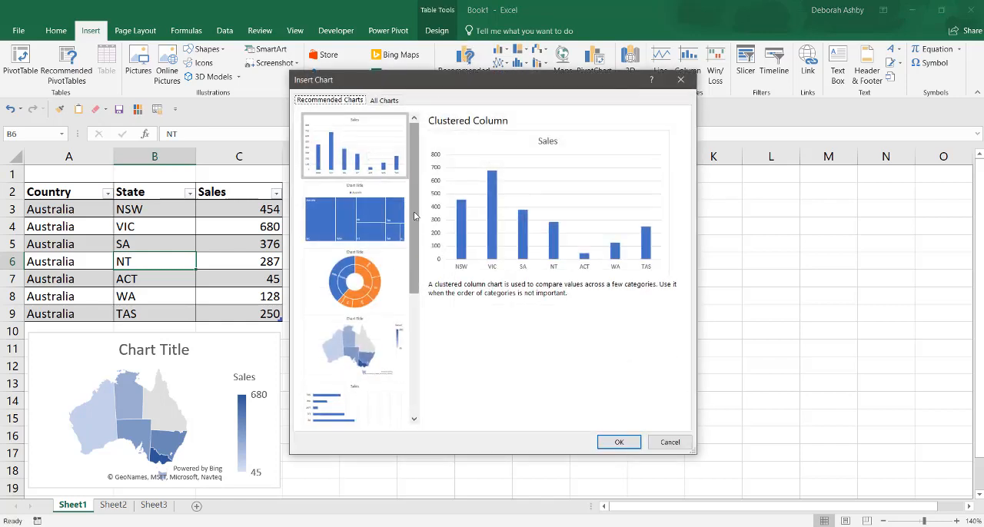
scroll("down", 3)
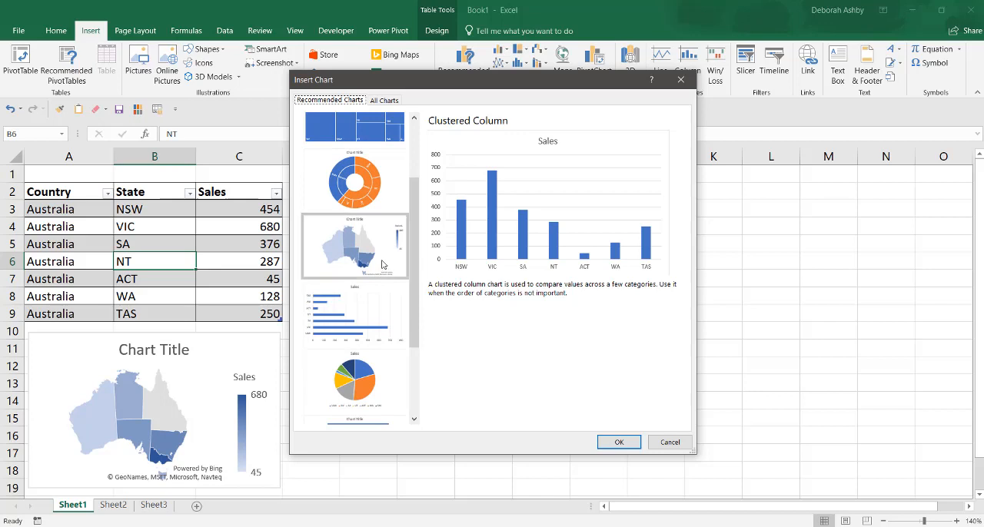
left_click(384, 100)
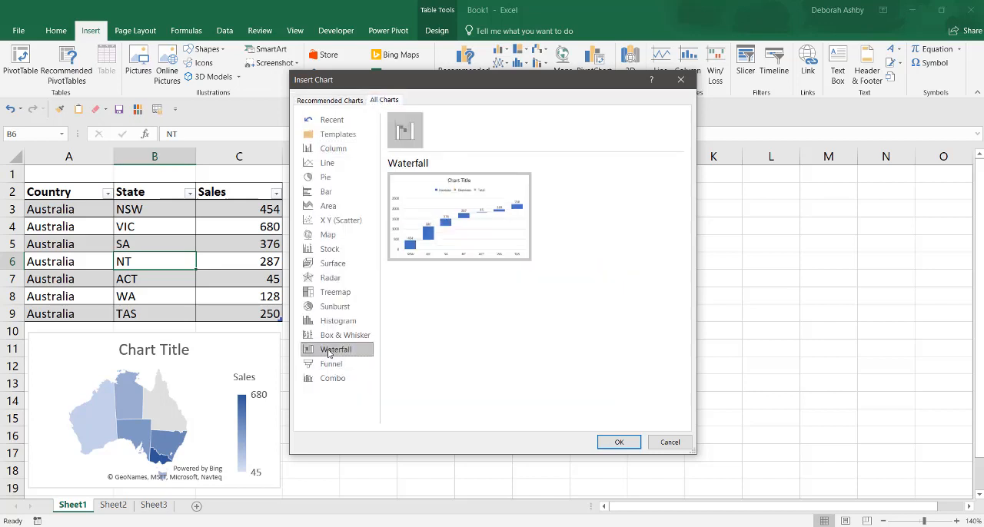
left_click(331, 363)
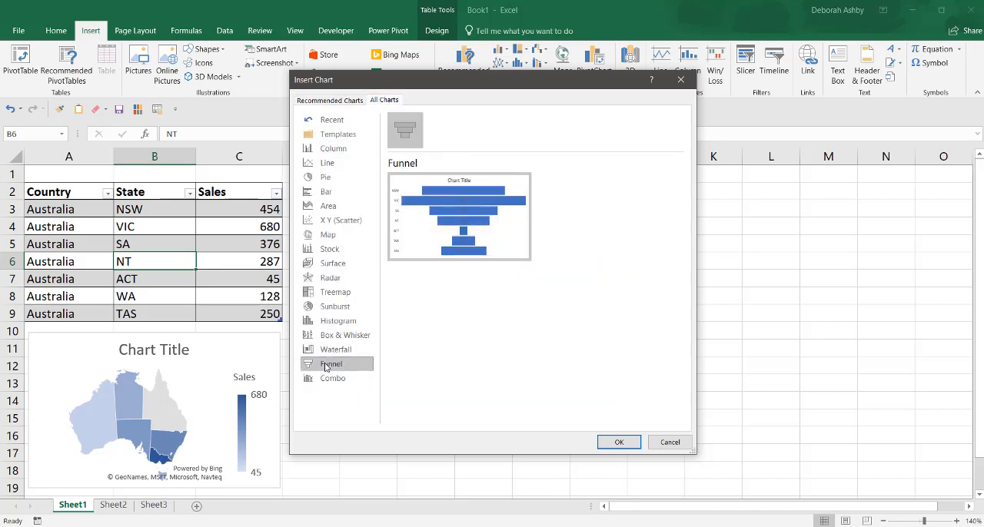